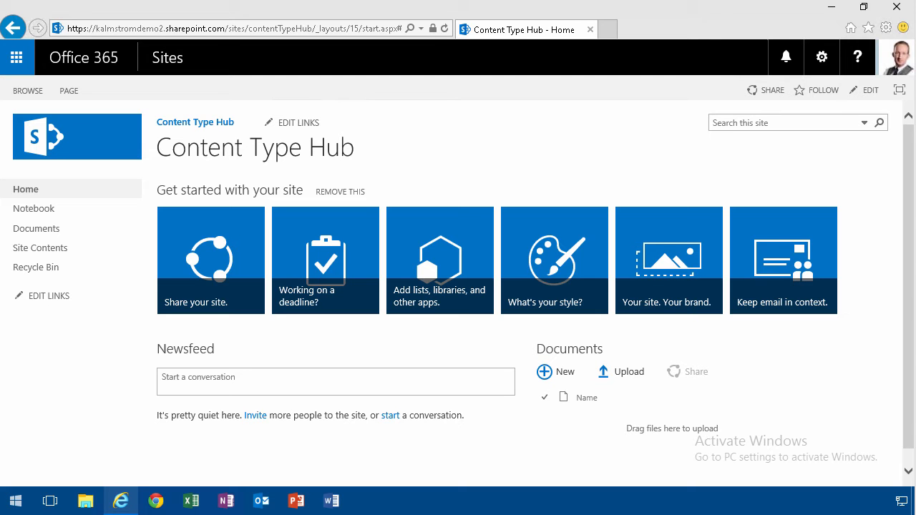
{"action": "mouse_move", "coordinate": [822, 57]}
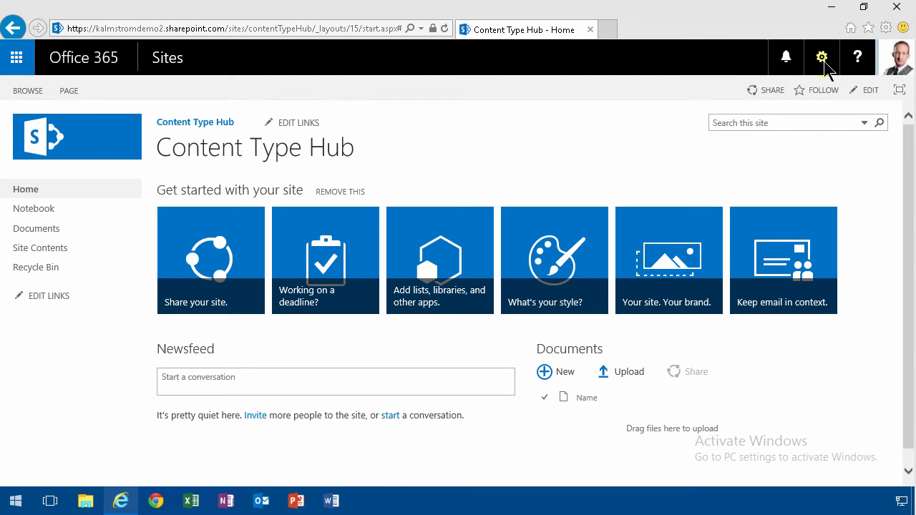
Step: Go to Site settings and list the Content Type Hub's site content types
{"action": "left_click", "coordinate": [822, 58]}
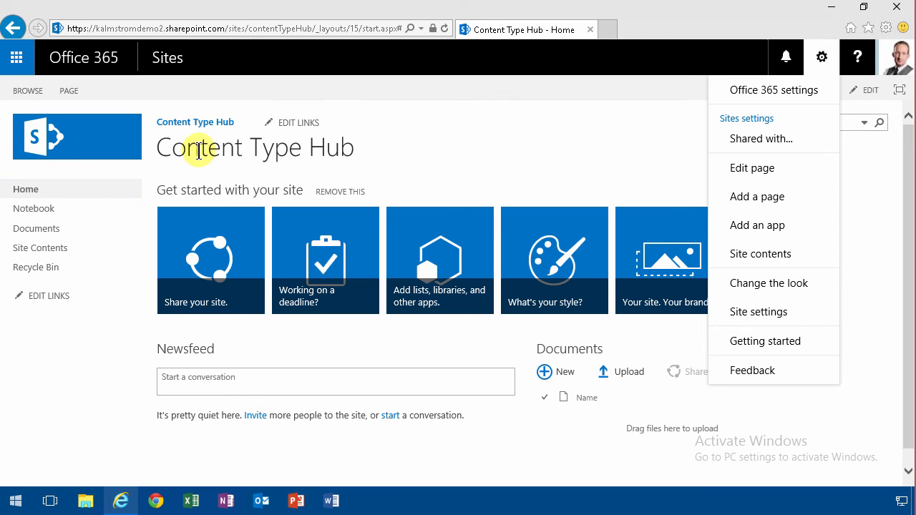
{"action": "mouse_move", "coordinate": [284, 154]}
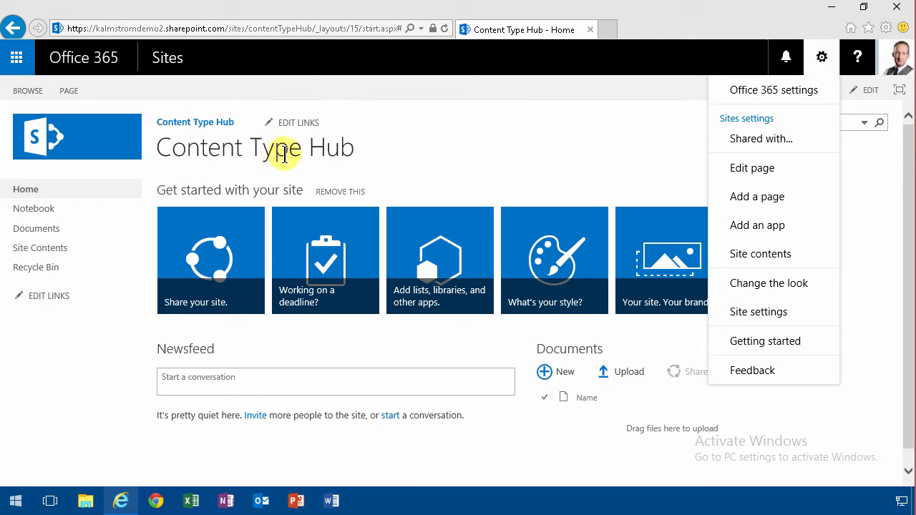
{"action": "mouse_move", "coordinate": [608, 221]}
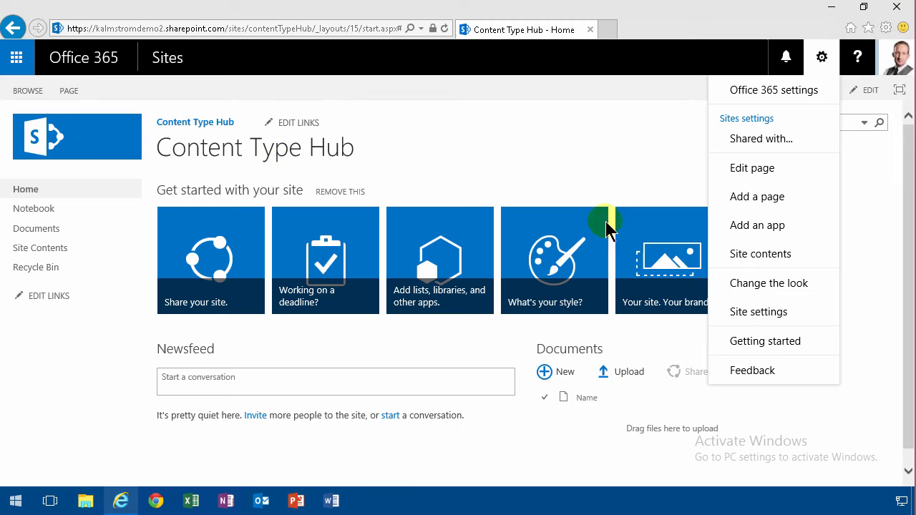
{"action": "mouse_move", "coordinate": [773, 318]}
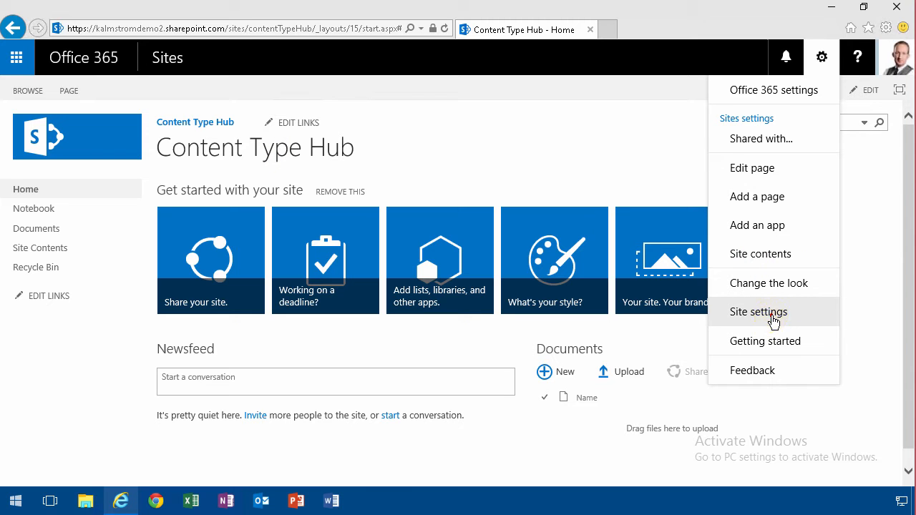
{"action": "left_click", "coordinate": [759, 313]}
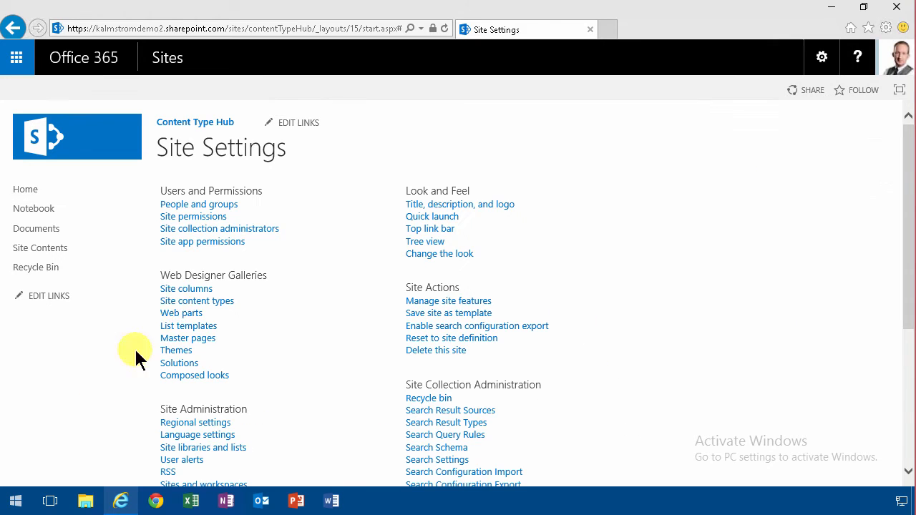
{"action": "left_click", "coordinate": [197, 301]}
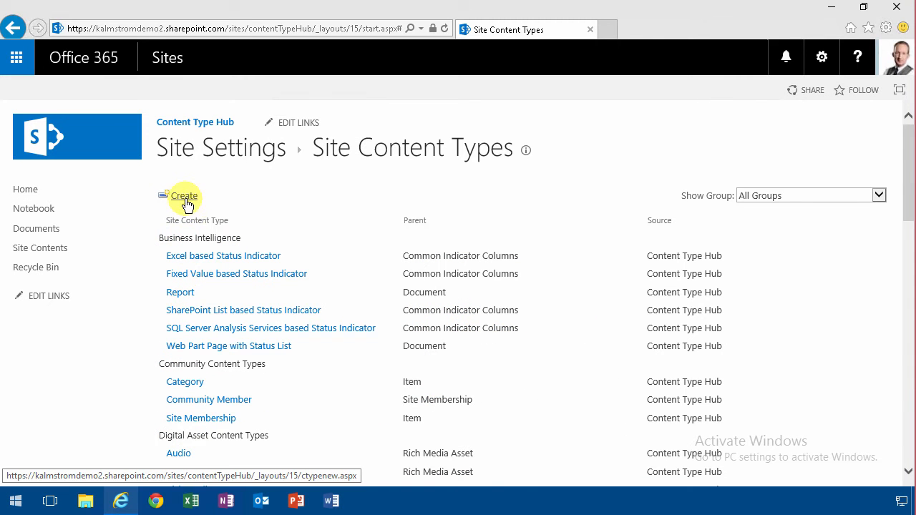
Step: Start a new content type named Contoso Meeting with parent Item from List Content Types
{"action": "left_click", "coordinate": [183, 195]}
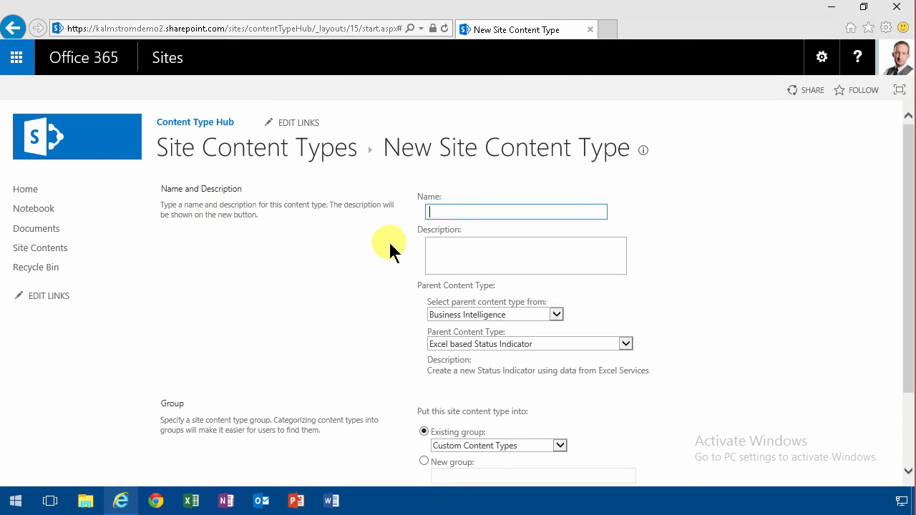
{"action": "type", "text": "Contoso Meeting"}
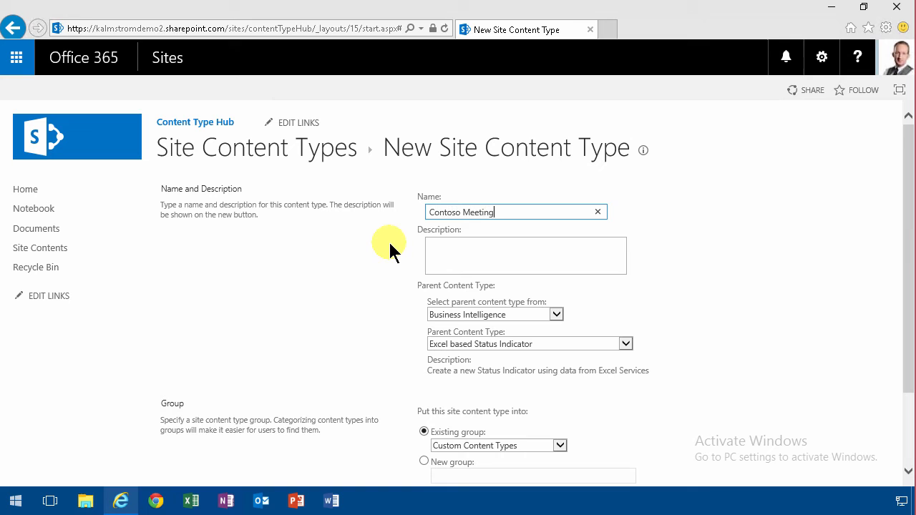
{"action": "left_click", "coordinate": [555, 315]}
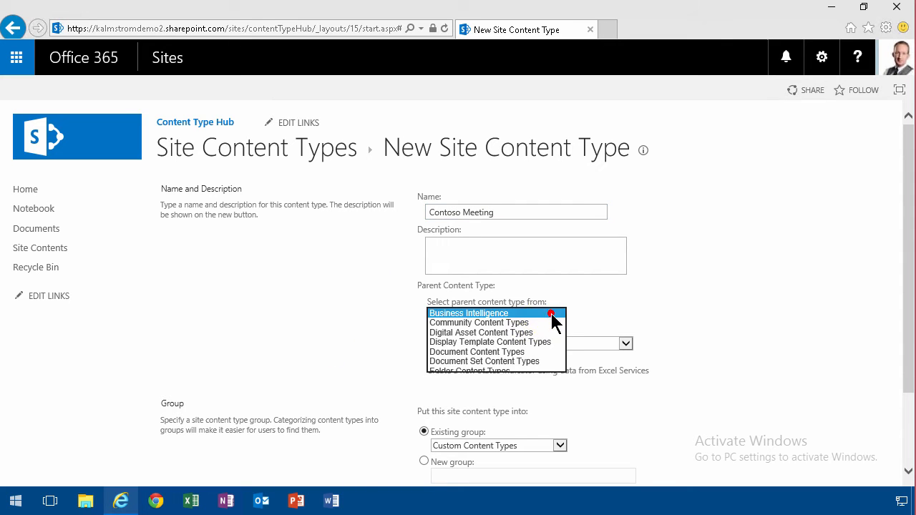
{"action": "scroll", "scroll_direction": "down", "scroll_amount": 3}
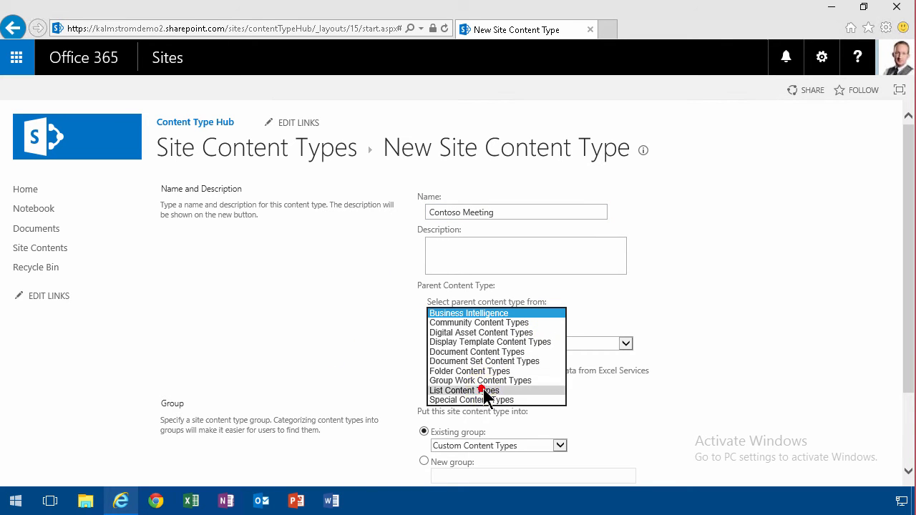
{"action": "left_click", "coordinate": [464, 389]}
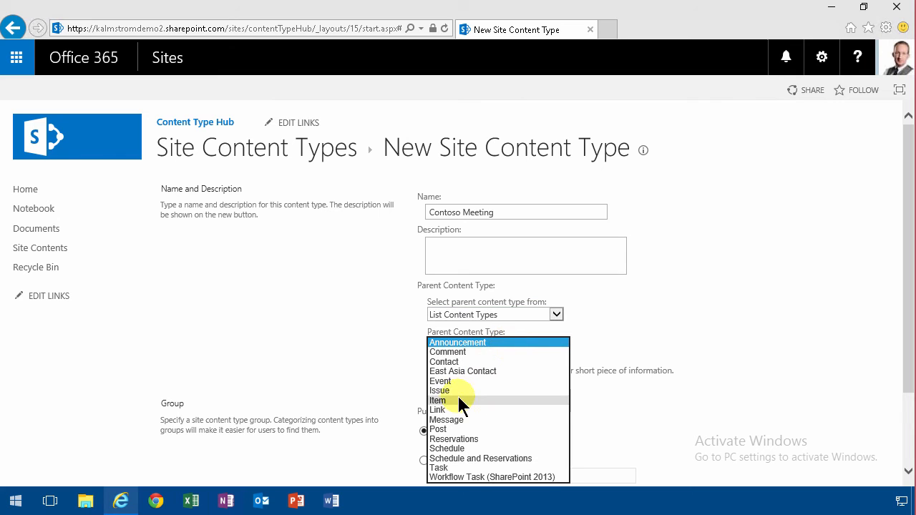
{"action": "left_click", "coordinate": [444, 361]}
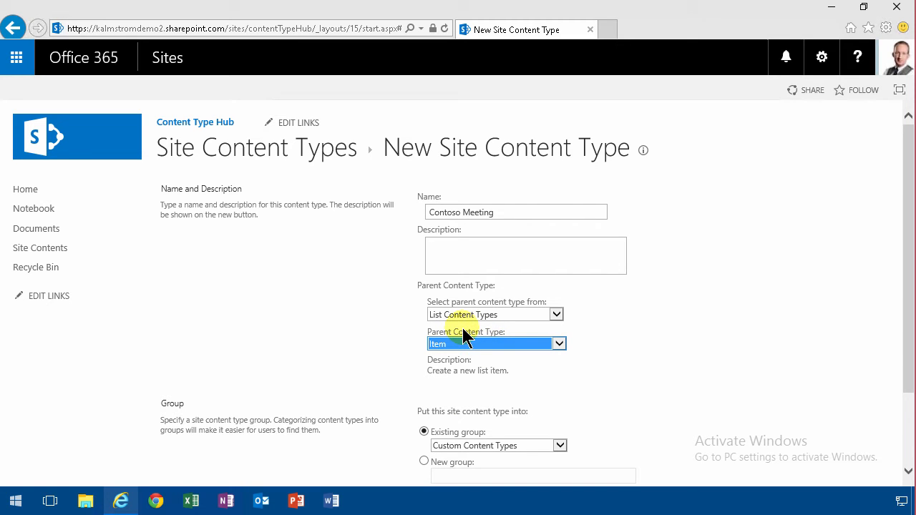
{"action": "mouse_move", "coordinate": [541, 326]}
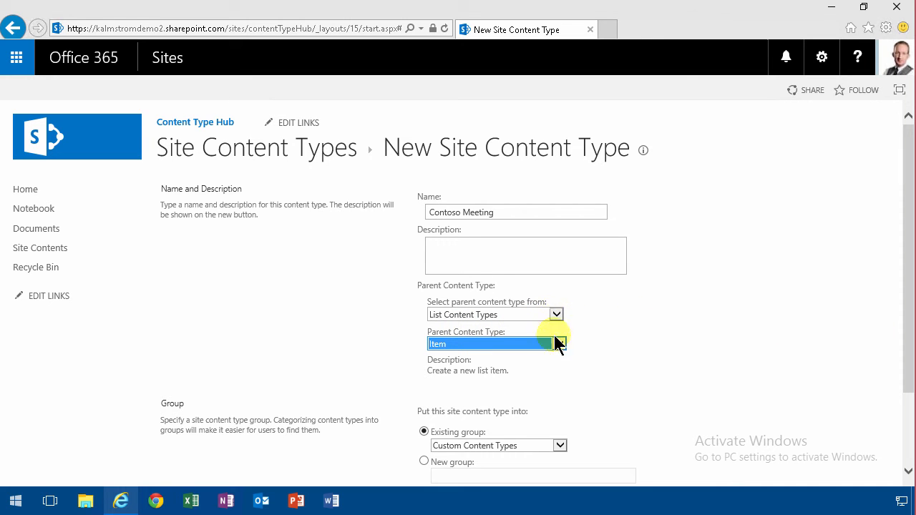
Step: Try Document as parent, settle back on Item, and assign a new group Contoso
{"action": "left_click", "coordinate": [556, 315]}
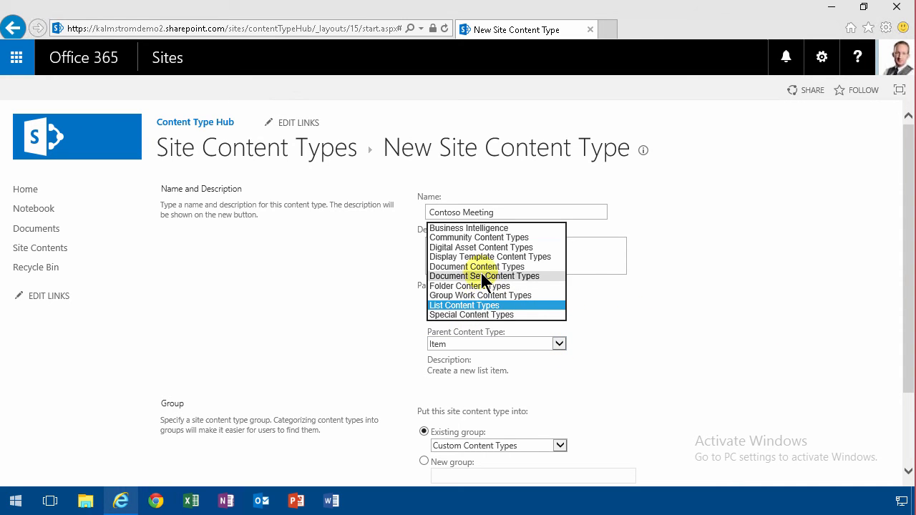
{"action": "left_click", "coordinate": [486, 275]}
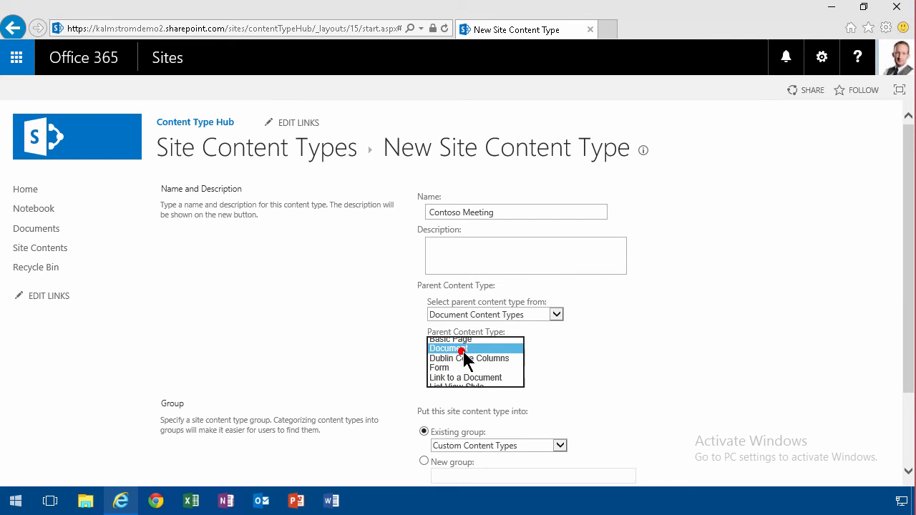
{"action": "left_click", "coordinate": [453, 349]}
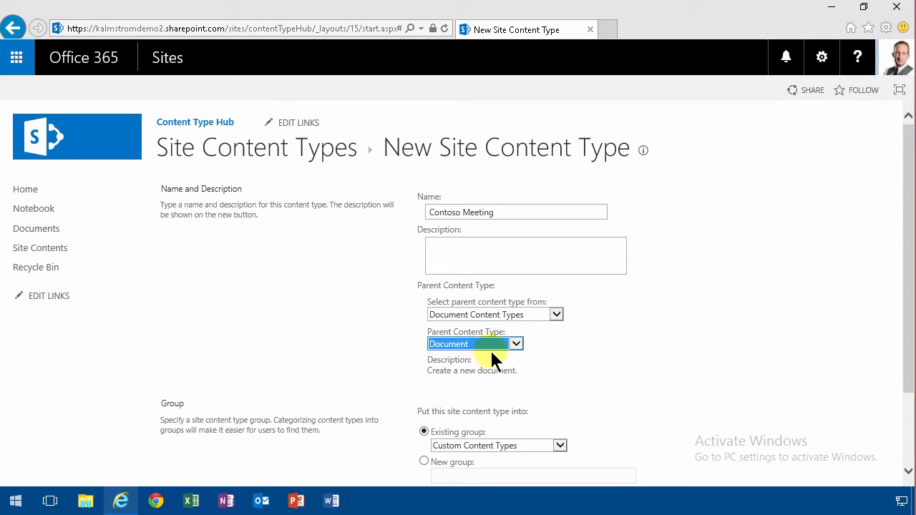
{"action": "left_click", "coordinate": [516, 344]}
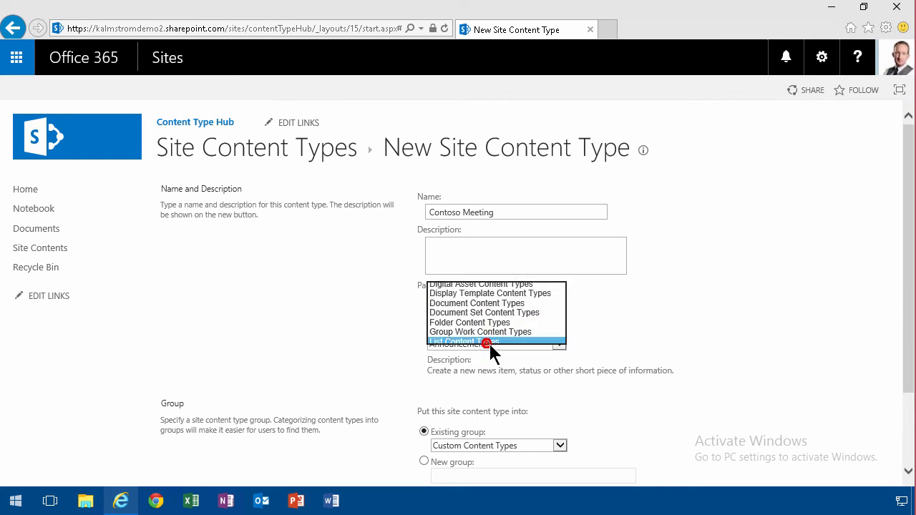
{"action": "left_click", "coordinate": [494, 340]}
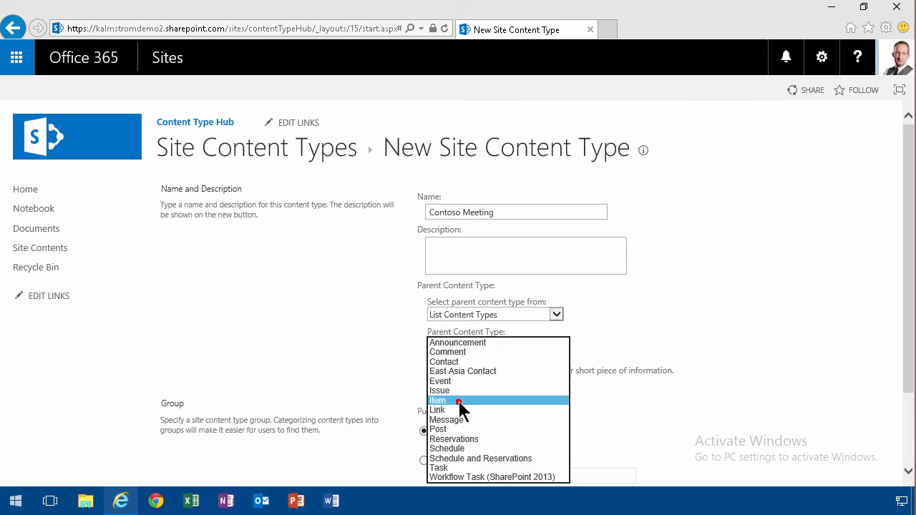
{"action": "left_click", "coordinate": [438, 401]}
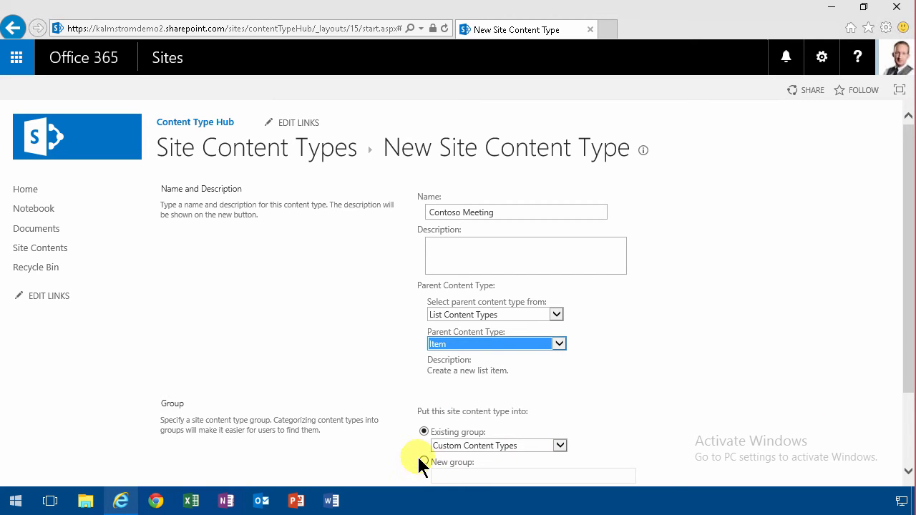
{"action": "left_click", "coordinate": [424, 461]}
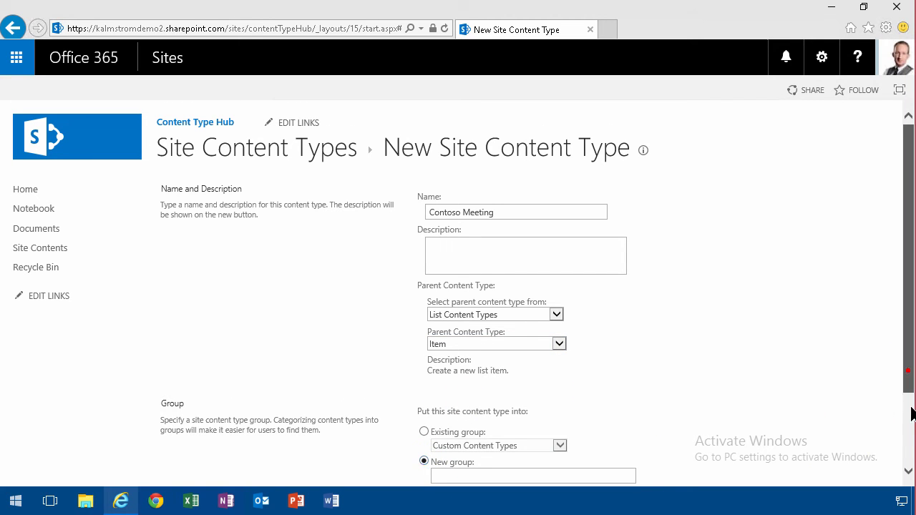
{"action": "type", "text": "Contoso"}
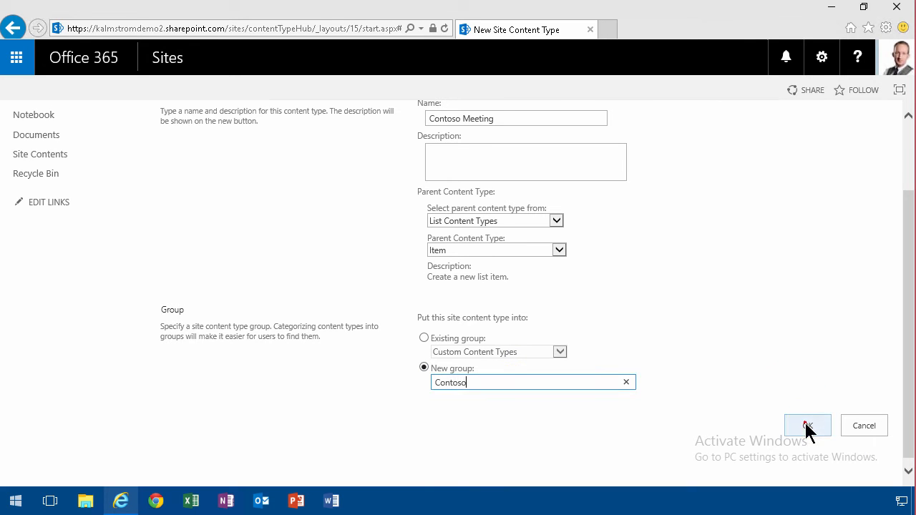
Step: Confirm creation of Contoso Meeting, landing on its content type information page
{"action": "left_click", "coordinate": [808, 425]}
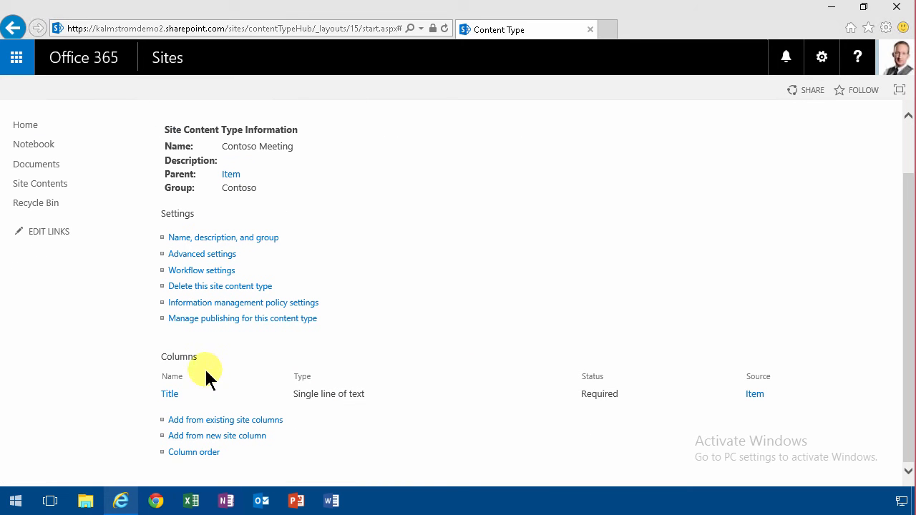
{"action": "mouse_move", "coordinate": [243, 363]}
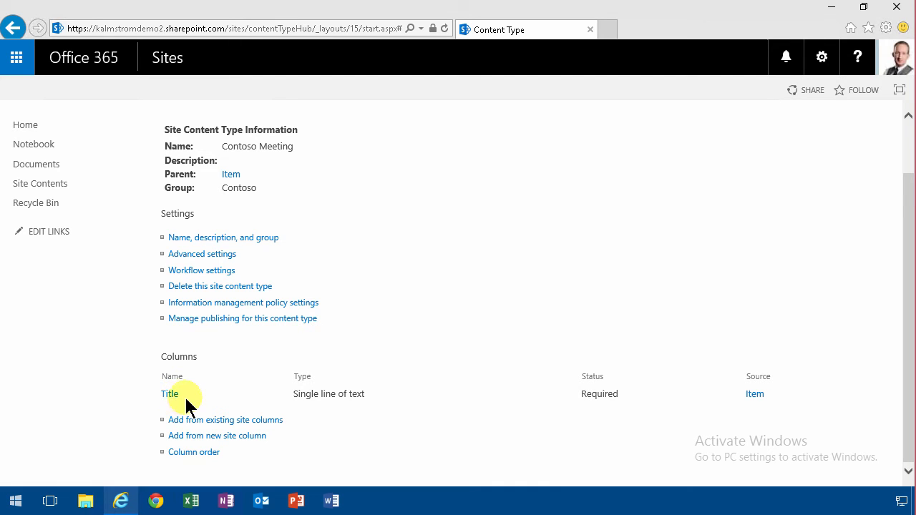
{"action": "mouse_move", "coordinate": [214, 436]}
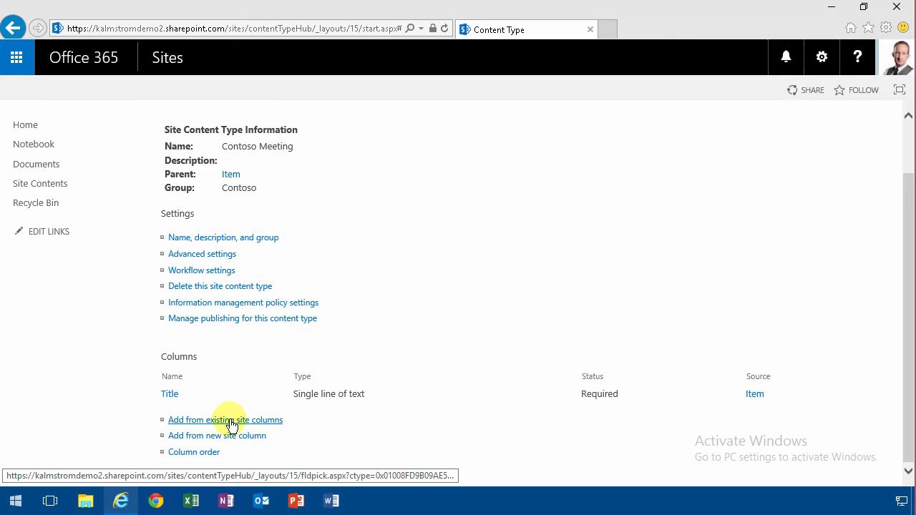
Step: Add the existing Comments site column to Contoso Meeting, updating inheriting types
{"action": "left_click", "coordinate": [226, 421]}
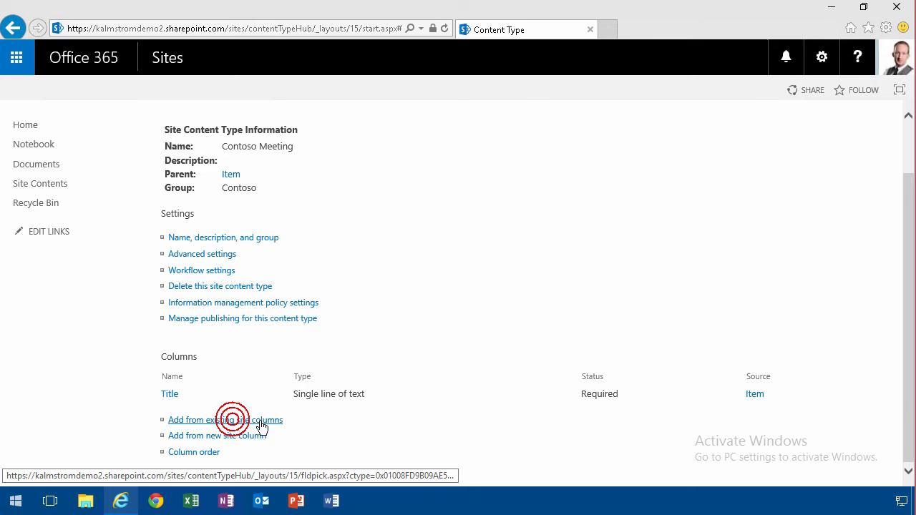
{"action": "left_click", "coordinate": [224, 421]}
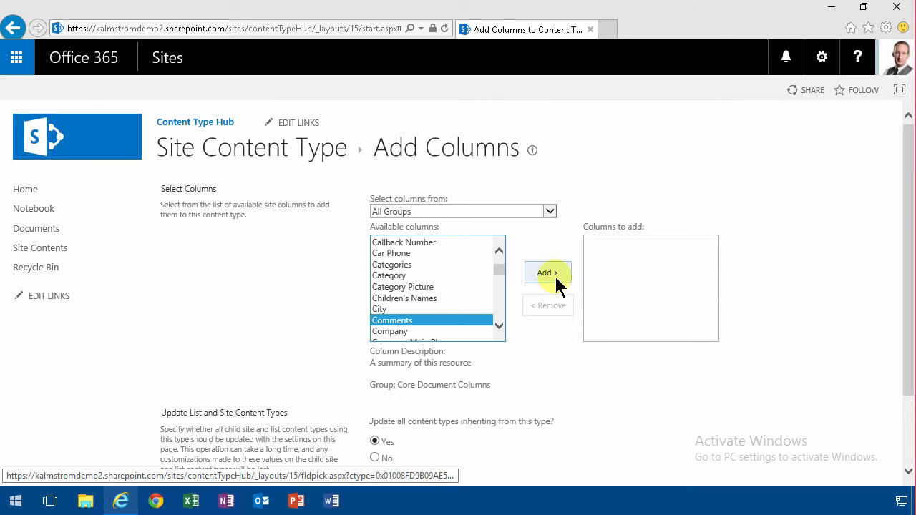
{"action": "left_click", "coordinate": [547, 272]}
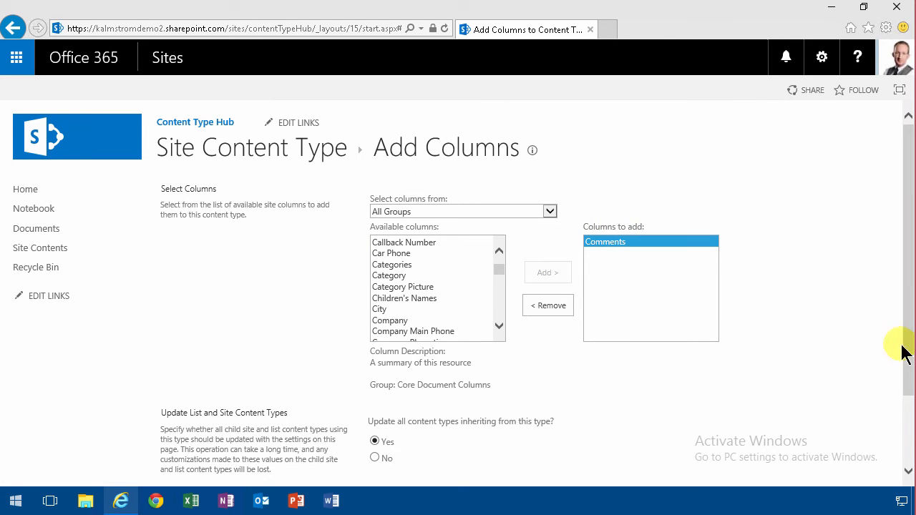
{"action": "scroll", "scroll_direction": "down", "scroll_amount": 3}
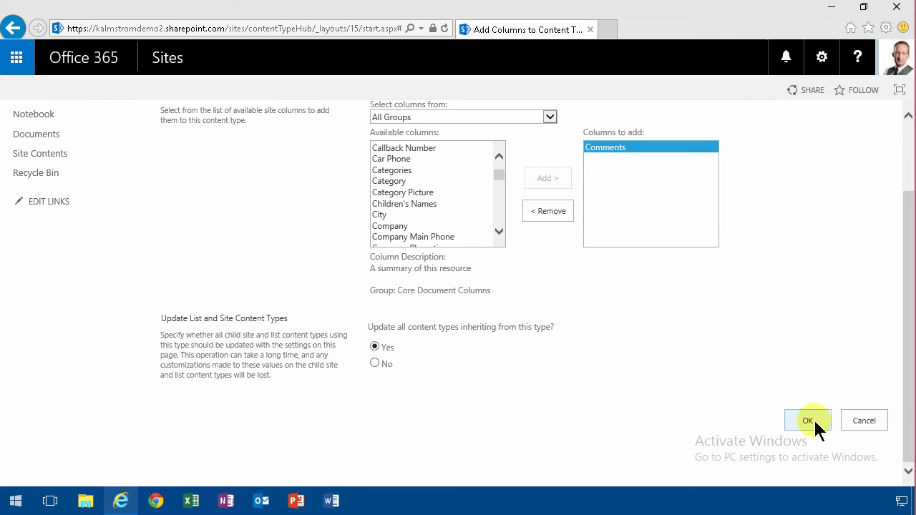
{"action": "left_click", "coordinate": [807, 421]}
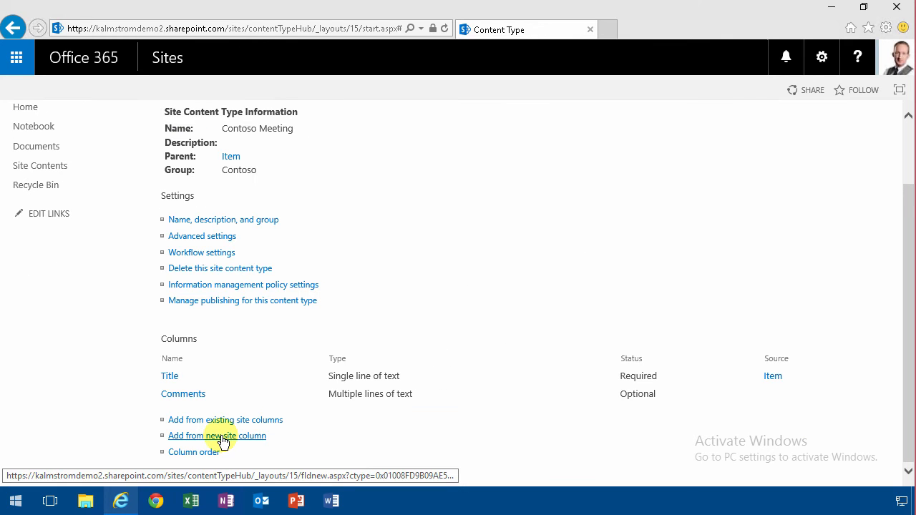
Step: Create a Meeting comments multiple-lines-of-text column in a new Contoso group
{"action": "left_click", "coordinate": [217, 435]}
{"action": "type", "text": "M"}
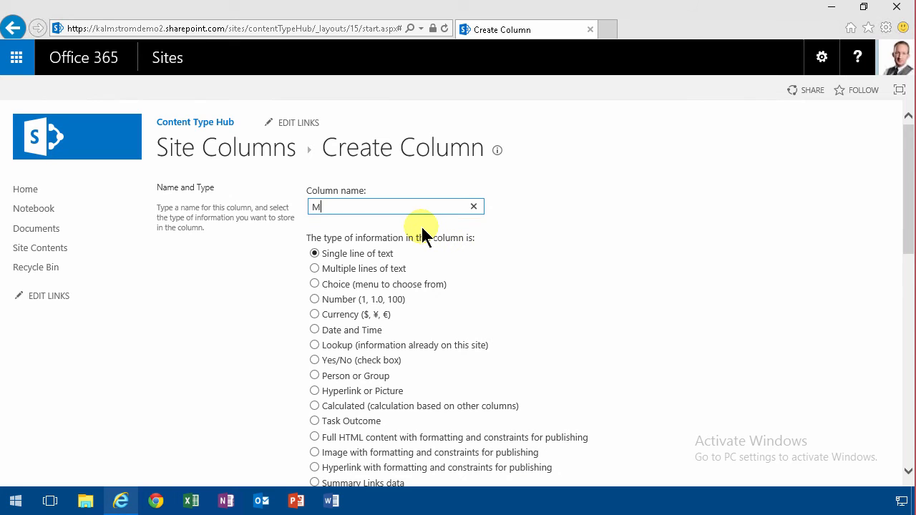
{"action": "type", "text": "eeting comme"}
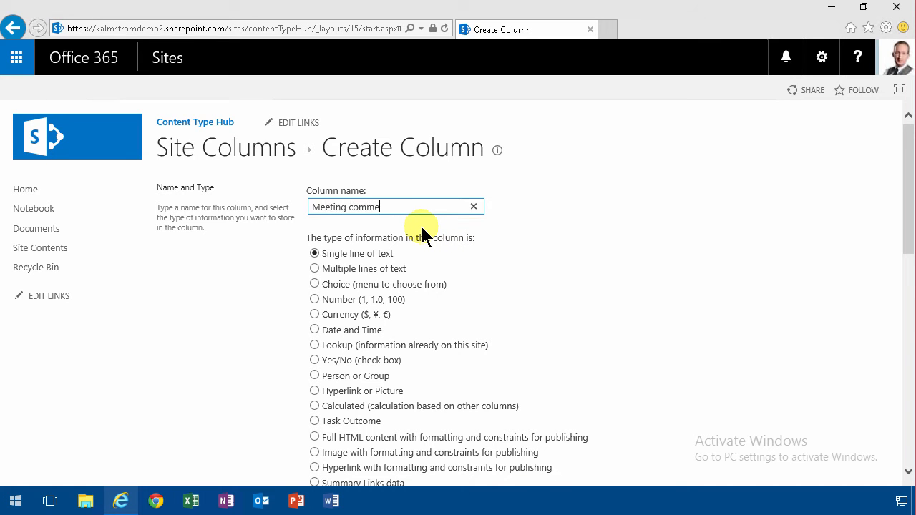
{"action": "left_click", "coordinate": [315, 261]}
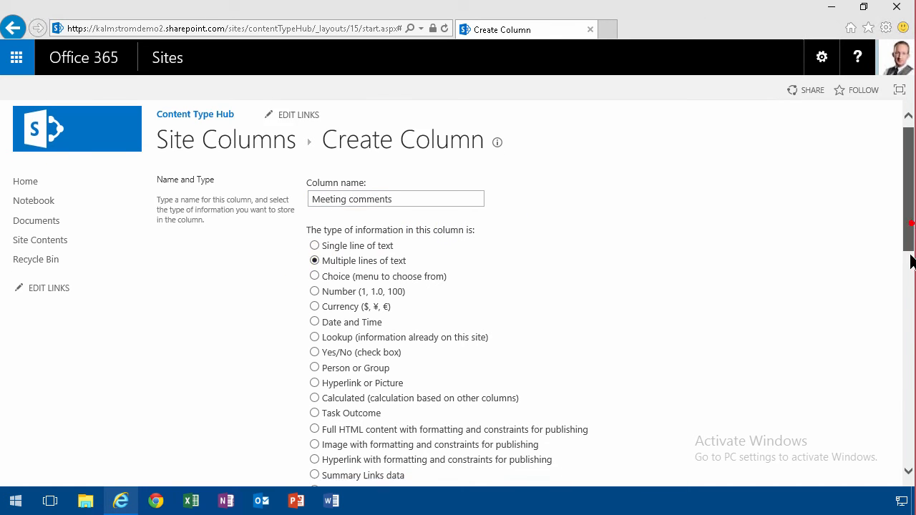
{"action": "scroll", "scroll_direction": "down", "scroll_amount": 3}
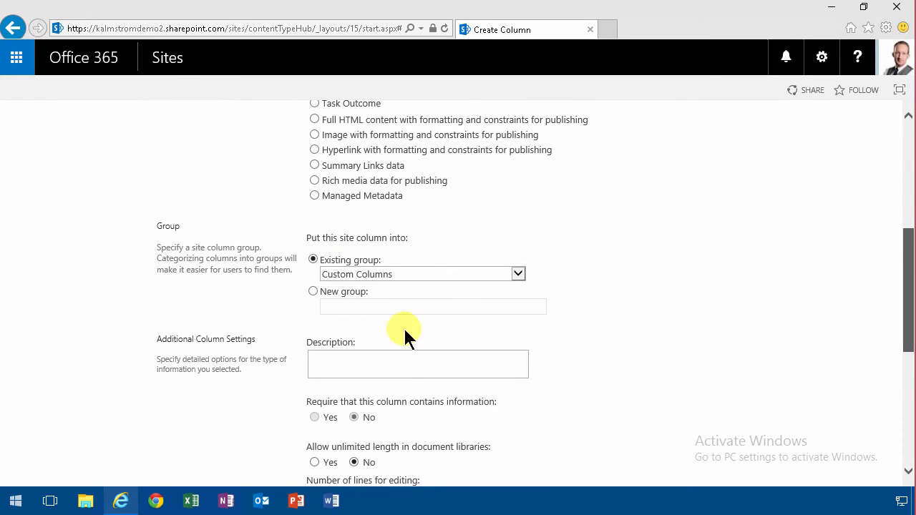
{"action": "type", "text": "Contoso"}
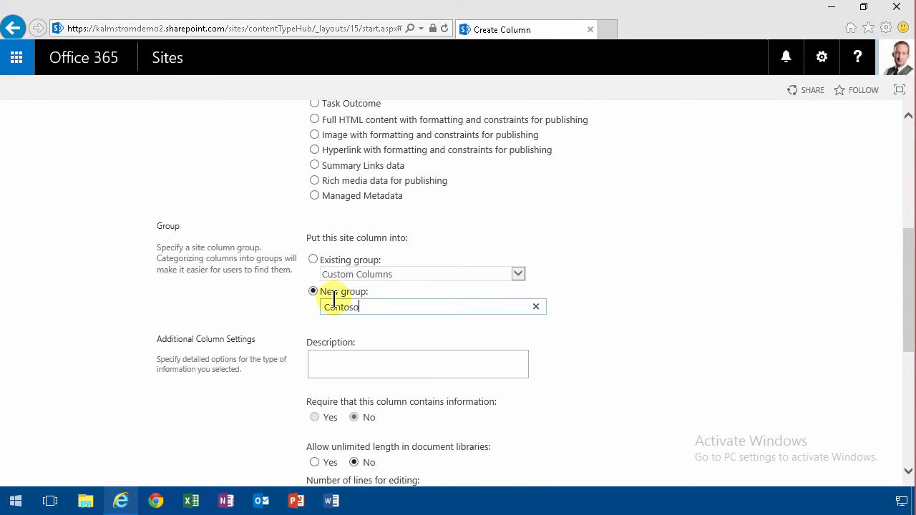
{"action": "scroll", "scroll_direction": "down", "scroll_amount": 3}
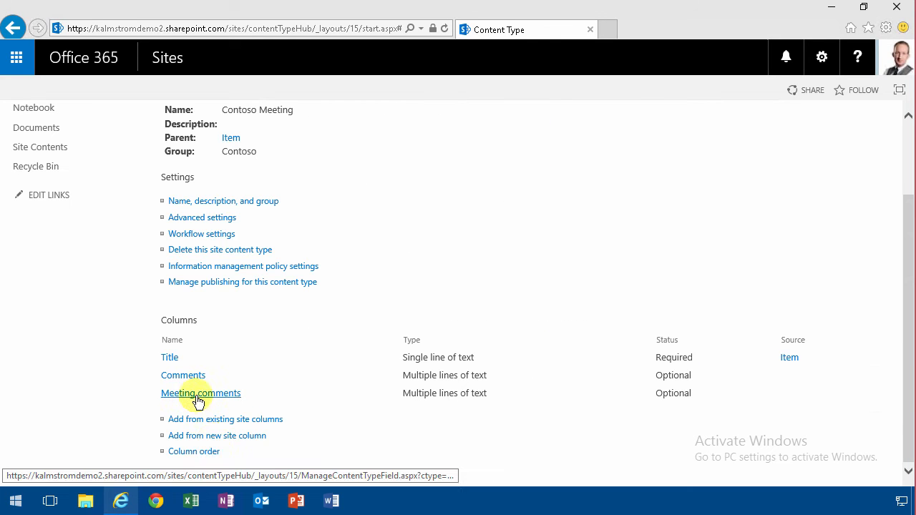
Step: Create and save a Chairperson Person or Group column in the Contoso group
{"action": "left_click", "coordinate": [217, 436]}
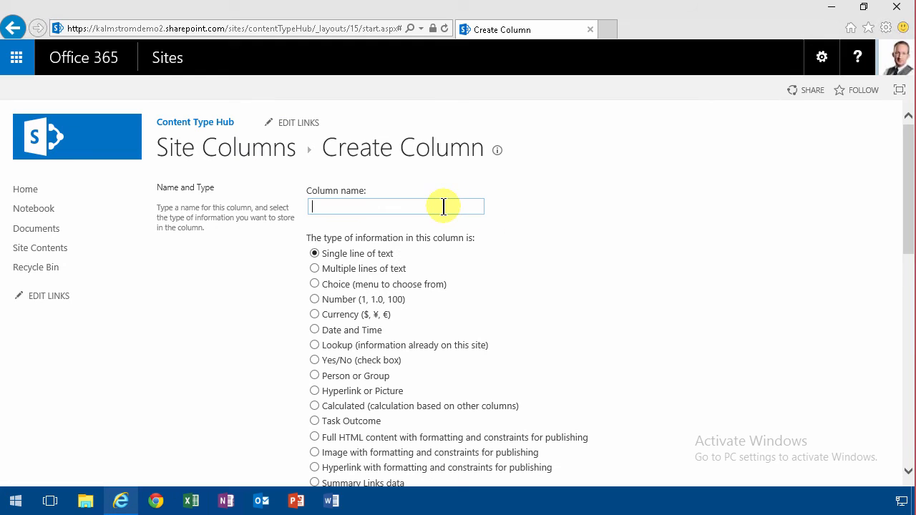
{"action": "type", "text": "Chairm"}
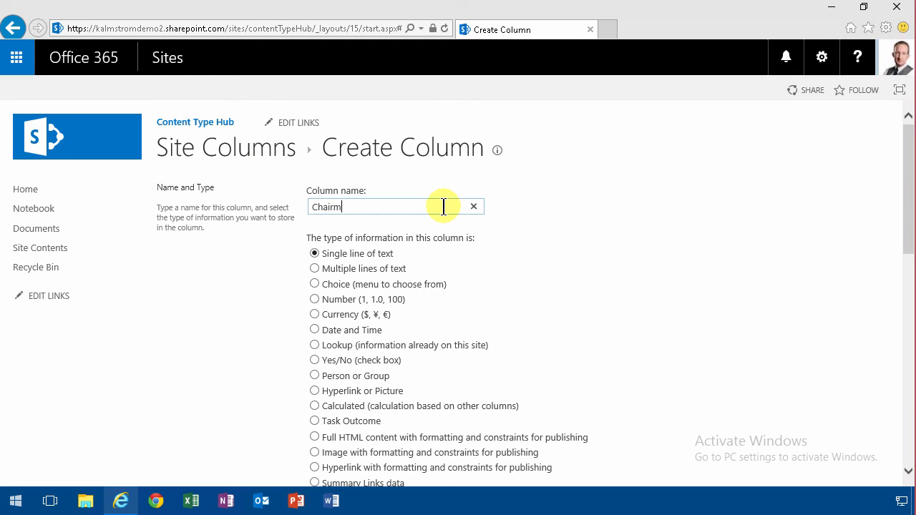
{"action": "type", "text": "pers"}
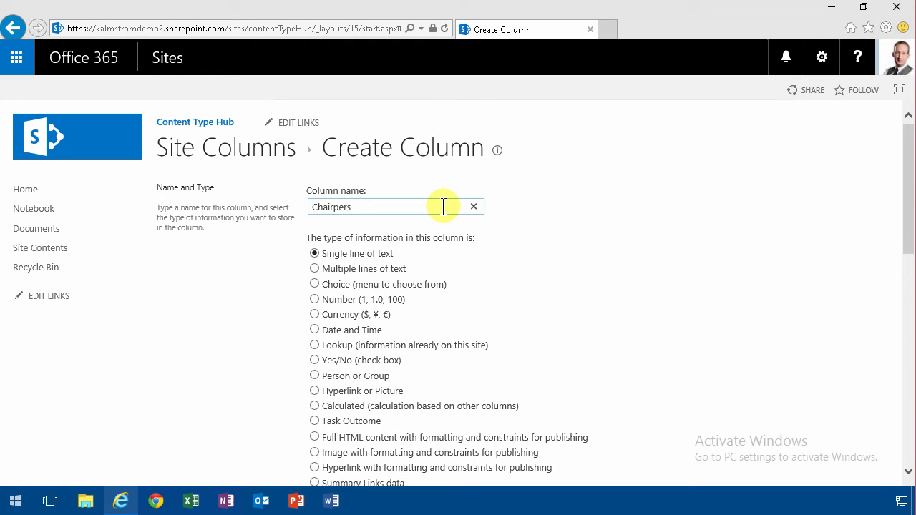
{"action": "type", "text": "on"}
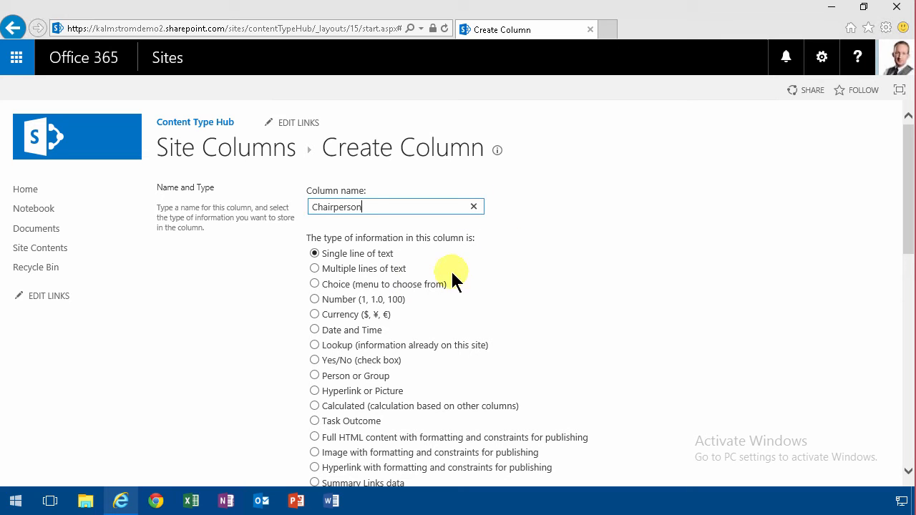
{"action": "mouse_move", "coordinate": [318, 387]}
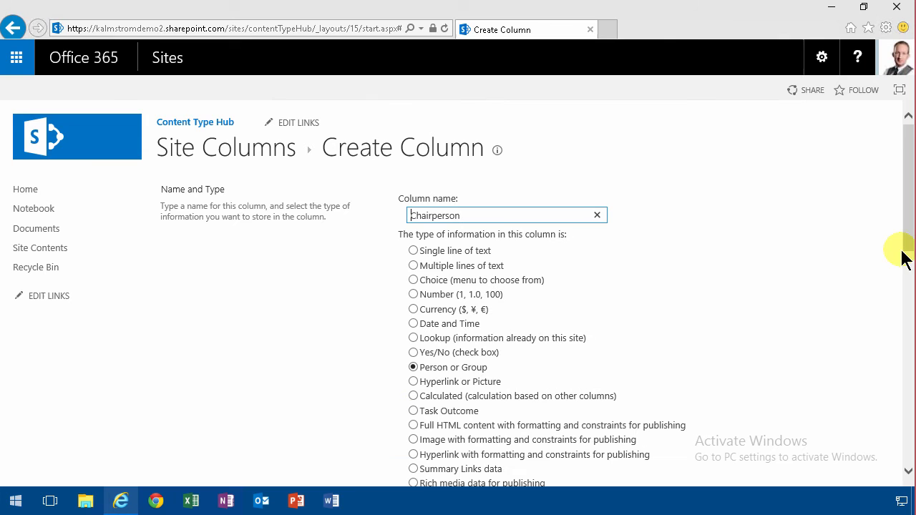
{"action": "scroll", "scroll_direction": "down", "scroll_amount": 3}
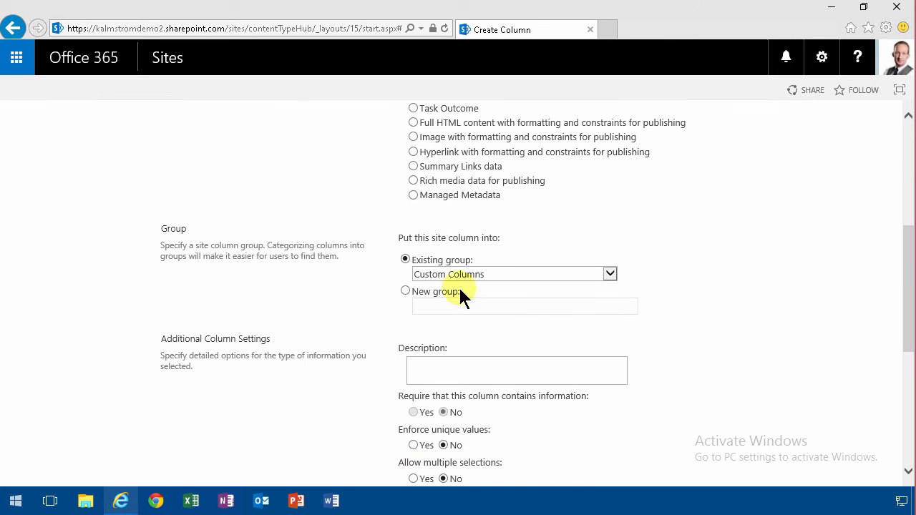
{"action": "left_click", "coordinate": [610, 275]}
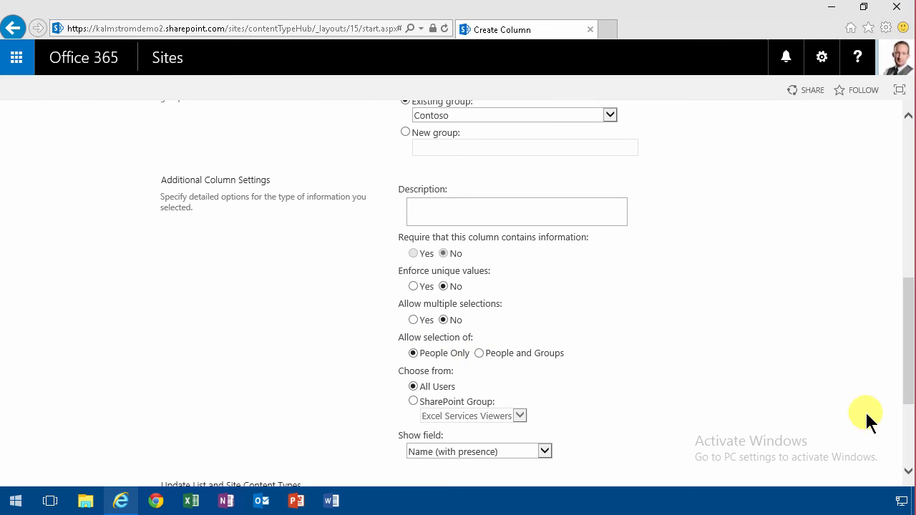
{"action": "scroll", "scroll_direction": "down", "scroll_amount": 3}
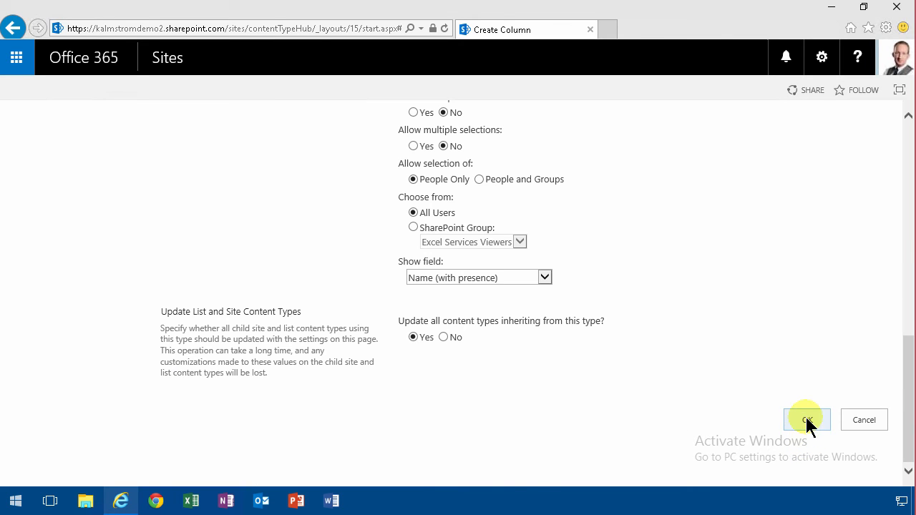
{"action": "left_click", "coordinate": [808, 419]}
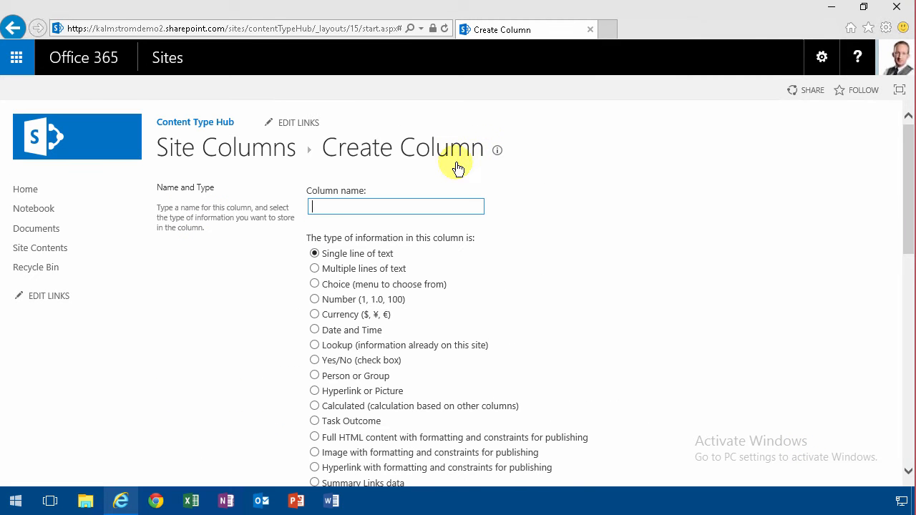
Step: Create an Internal meeting attendees Person or Group column allowing multiple selections, and save it
{"action": "type", "text": "Internal meet"}
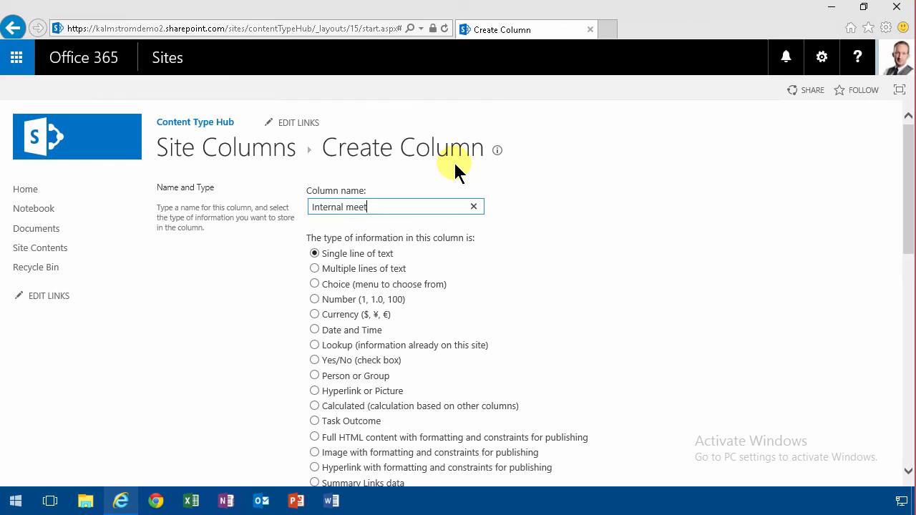
{"action": "type", "text": "ing attendees"}
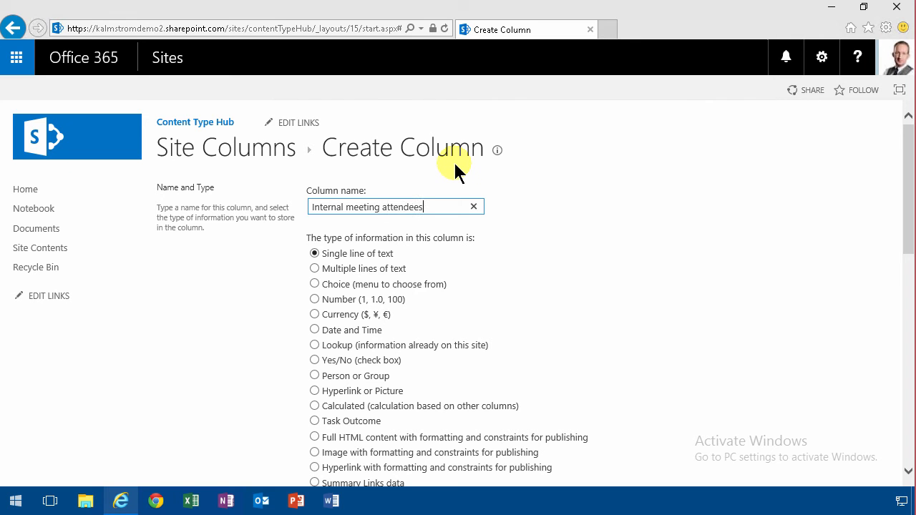
{"action": "mouse_move", "coordinate": [326, 355]}
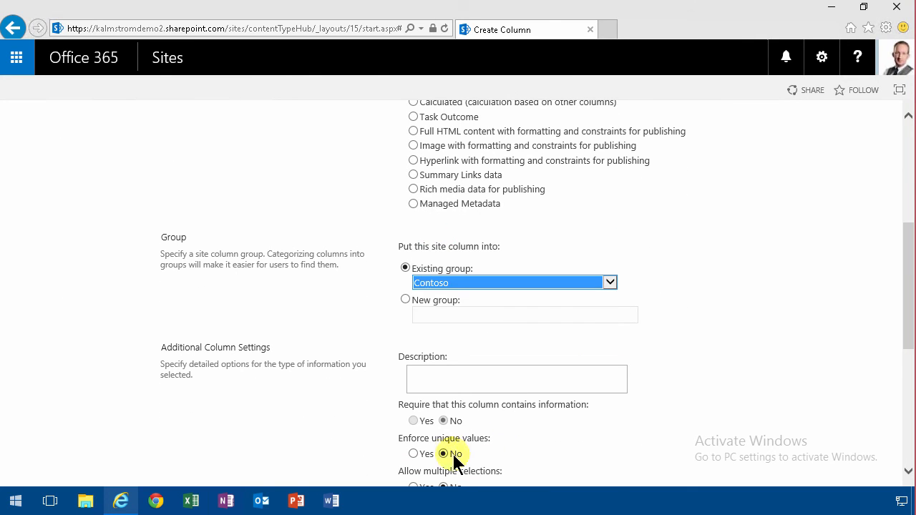
{"action": "scroll", "scroll_direction": "down", "scroll_amount": 3}
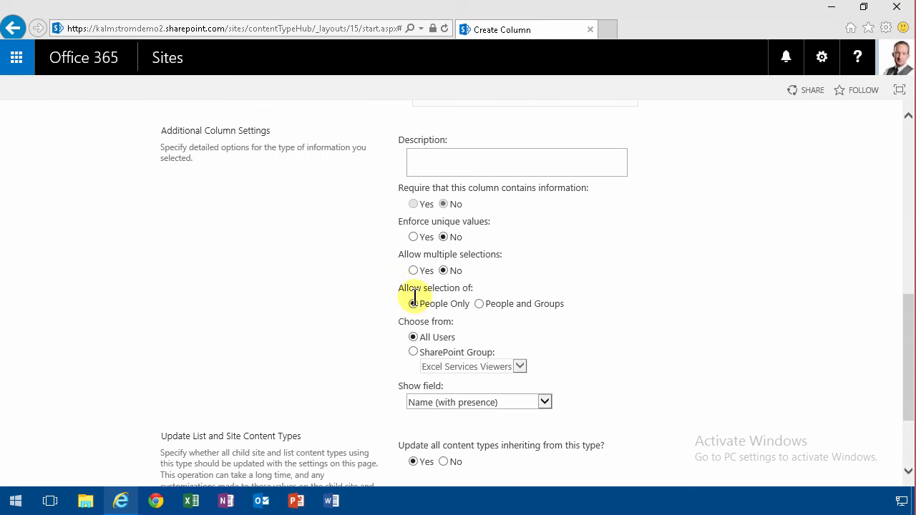
{"action": "left_click", "coordinate": [413, 269]}
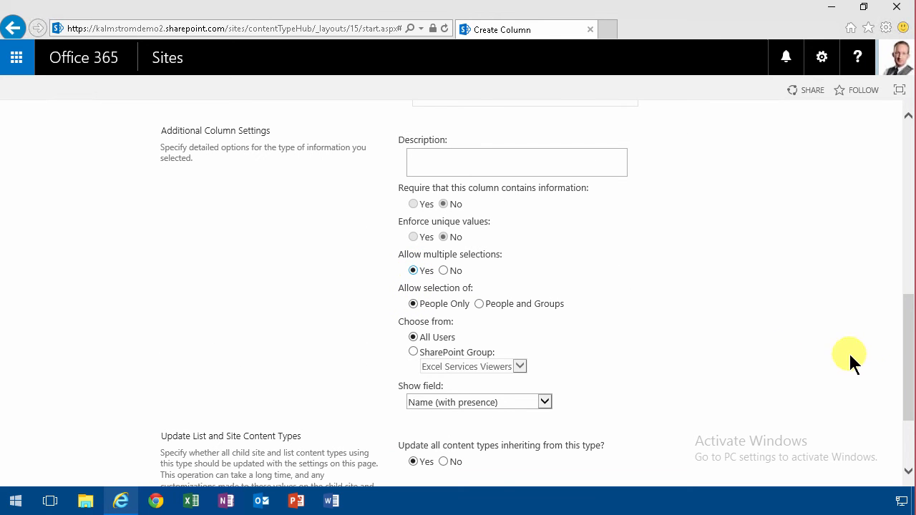
{"action": "scroll", "scroll_direction": "down", "scroll_amount": 3}
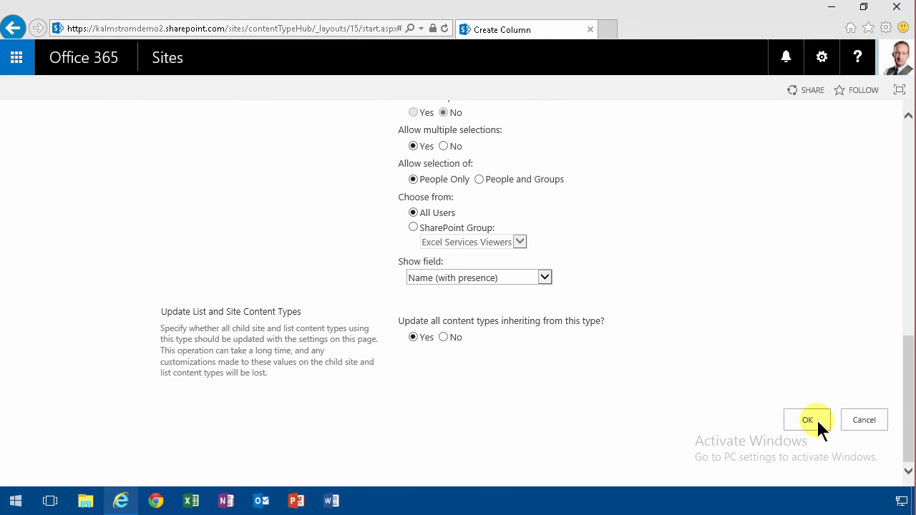
{"action": "left_click", "coordinate": [808, 420]}
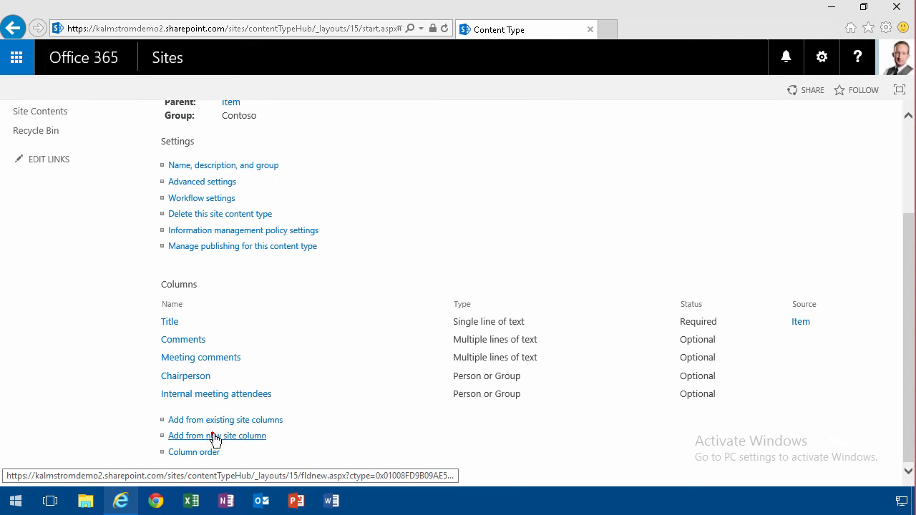
Step: Create and save an External attendees multiple-lines-of-text column in the Contoso group
{"action": "left_click", "coordinate": [217, 435]}
{"action": "type", "text": "External attendees"}
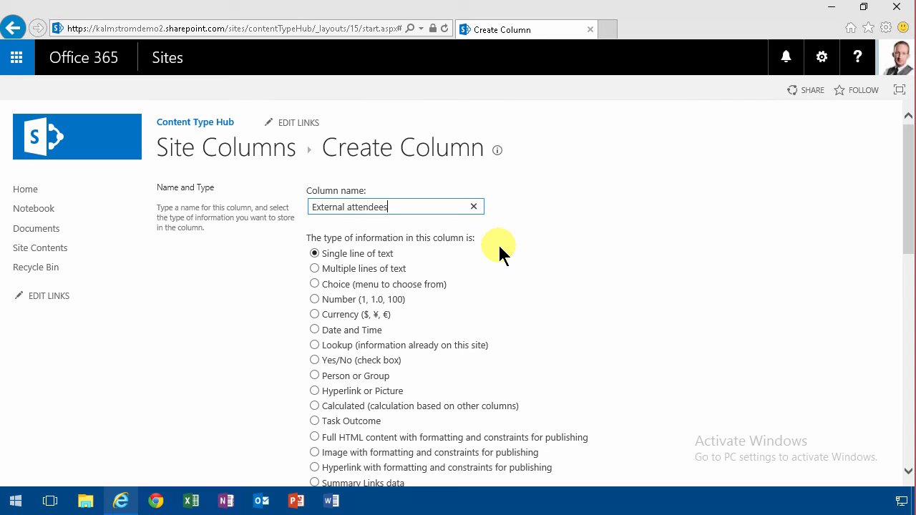
{"action": "left_click", "coordinate": [315, 269]}
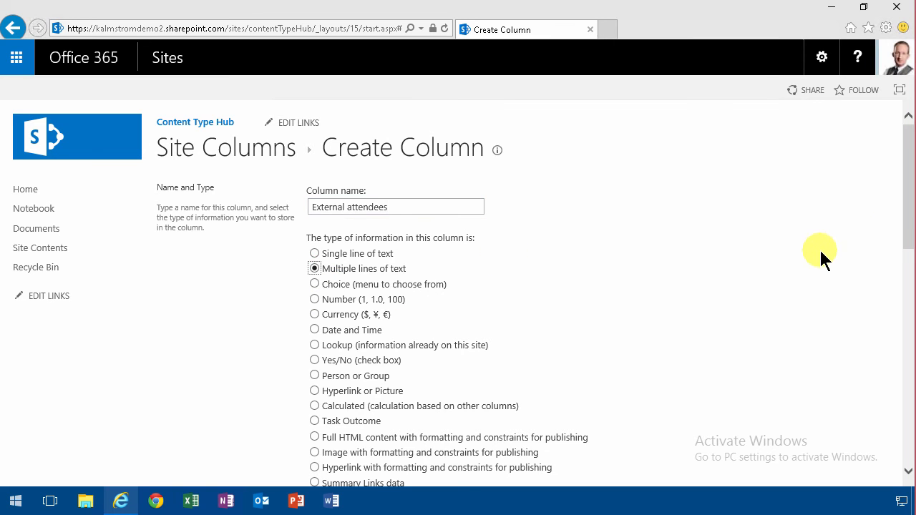
{"action": "scroll", "scroll_direction": "down", "scroll_amount": 3}
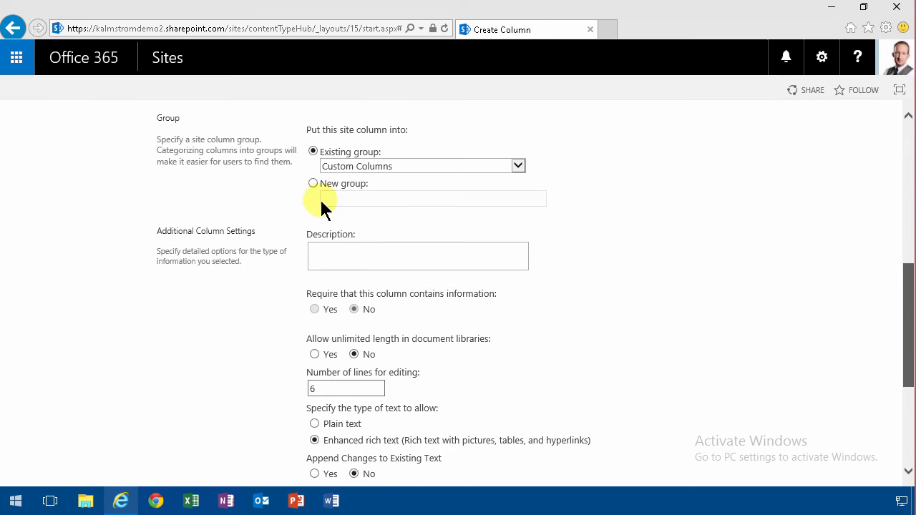
{"action": "left_click", "coordinate": [518, 166]}
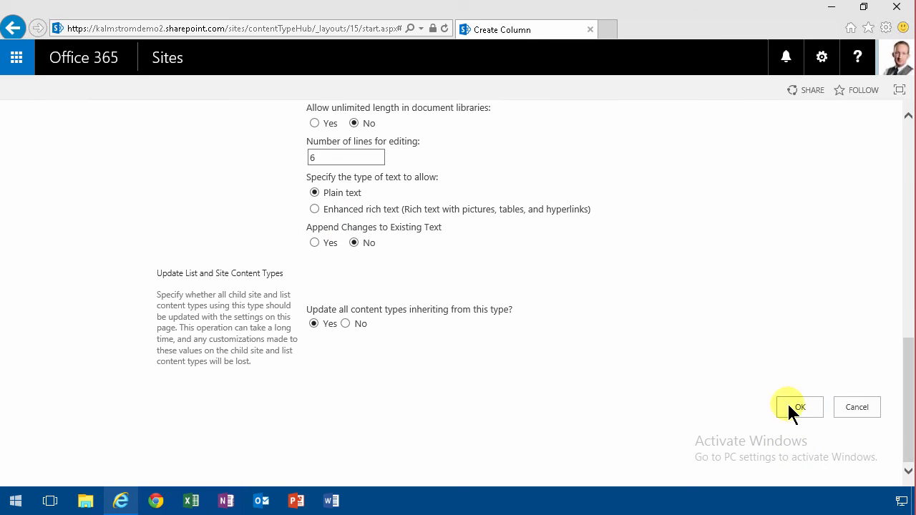
{"action": "left_click", "coordinate": [799, 406]}
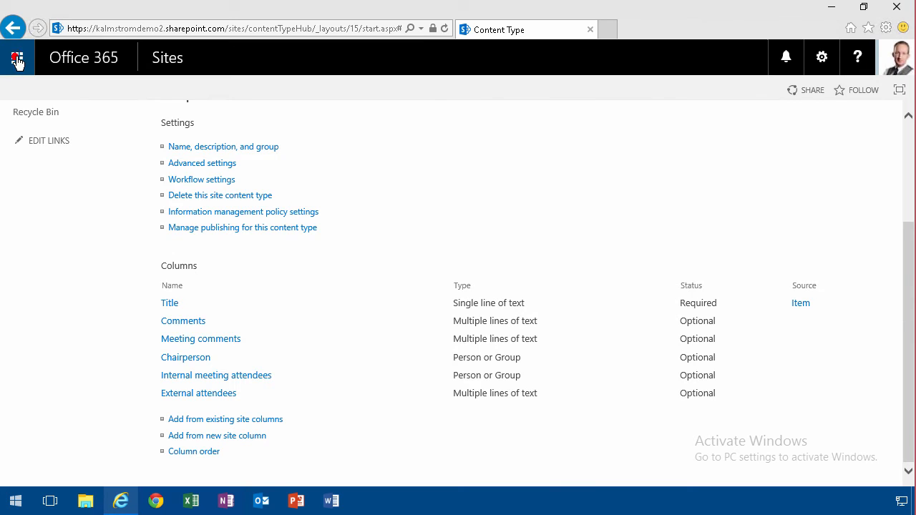
Step: From the app launcher, go to the Office 365 admin area for the SharePoint admin center
{"action": "left_click", "coordinate": [18, 57]}
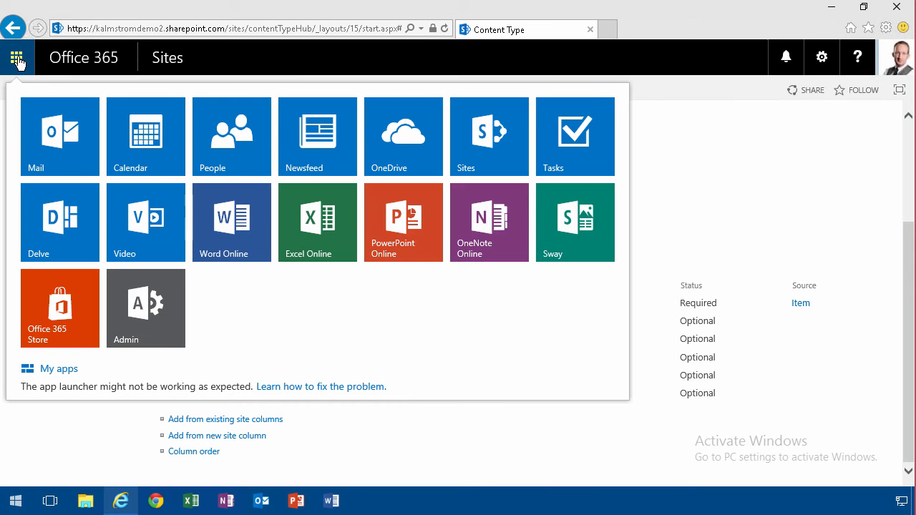
{"action": "mouse_move", "coordinate": [146, 308]}
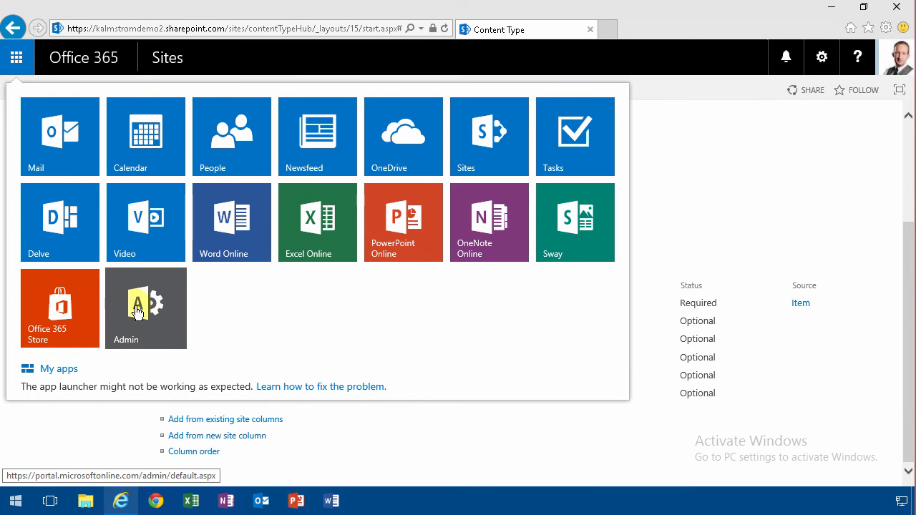
{"action": "left_click", "coordinate": [146, 308]}
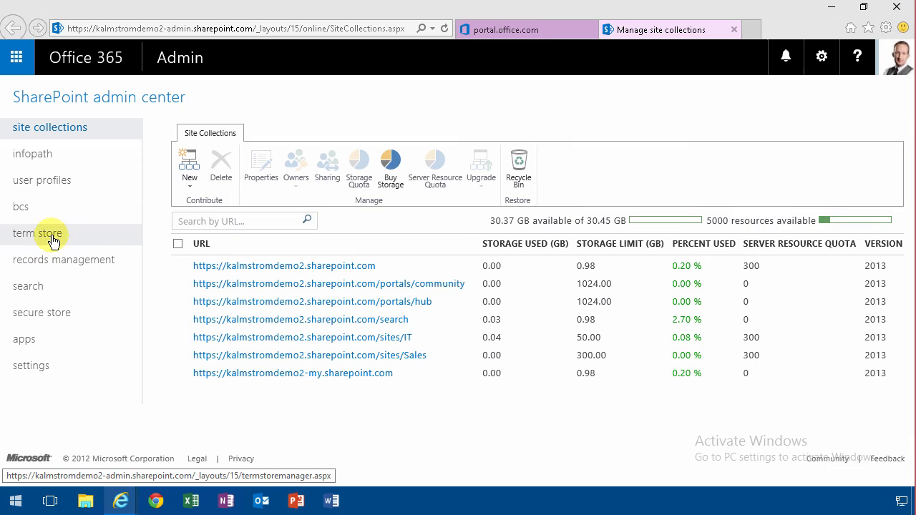
Step: Open term store management and select the taxonomy root's settings
{"action": "left_click", "coordinate": [38, 234]}
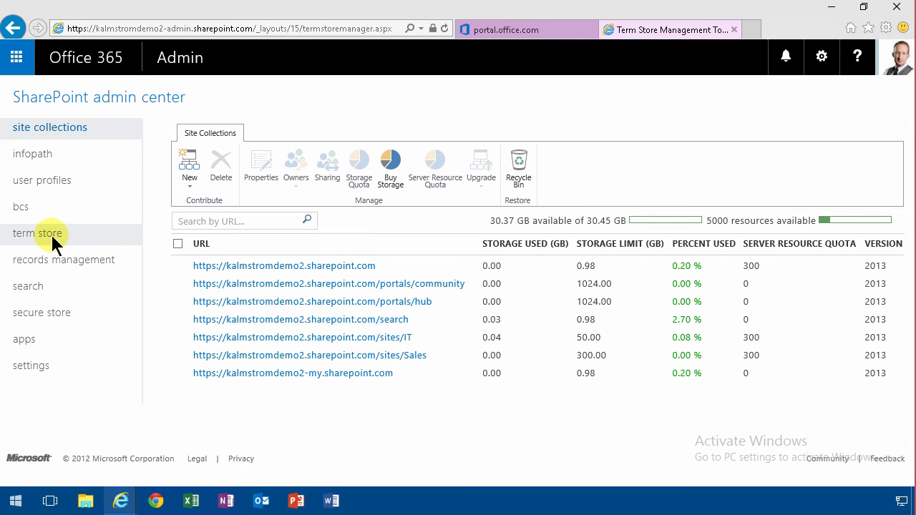
{"action": "left_click", "coordinate": [39, 234]}
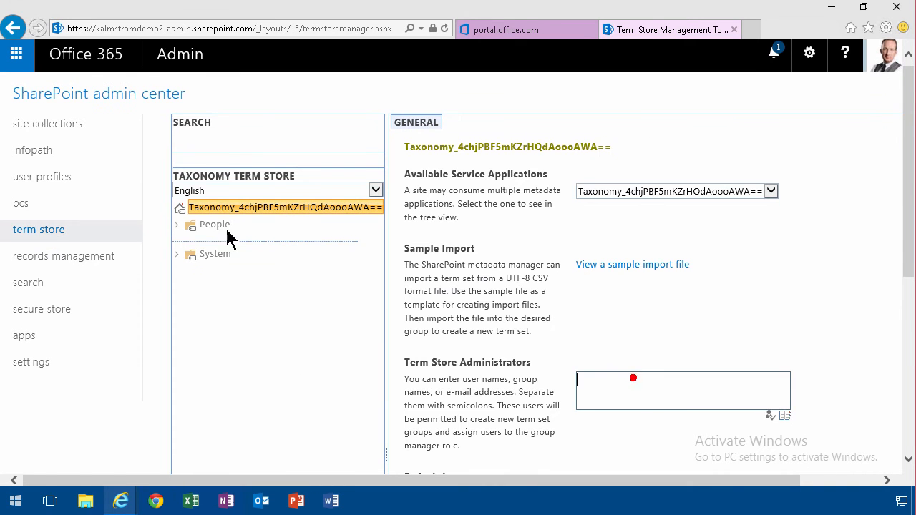
{"action": "left_click", "coordinate": [214, 223]}
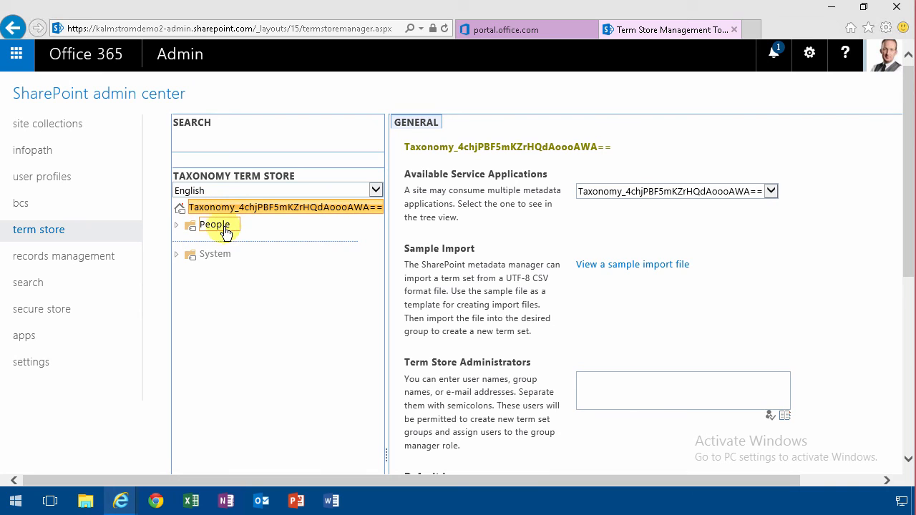
{"action": "left_click", "coordinate": [215, 224]}
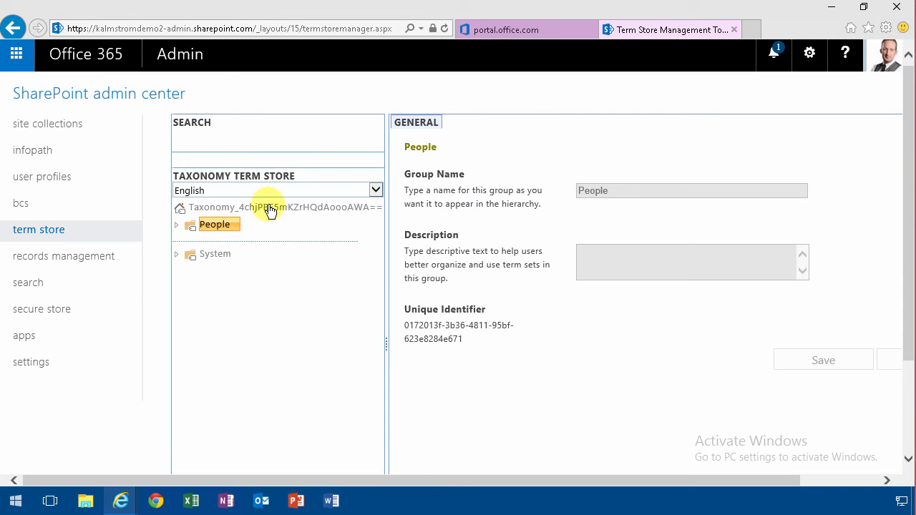
Step: Add Peter Kalmström as term store administrator, check the name, and save
{"action": "left_click", "coordinate": [283, 206]}
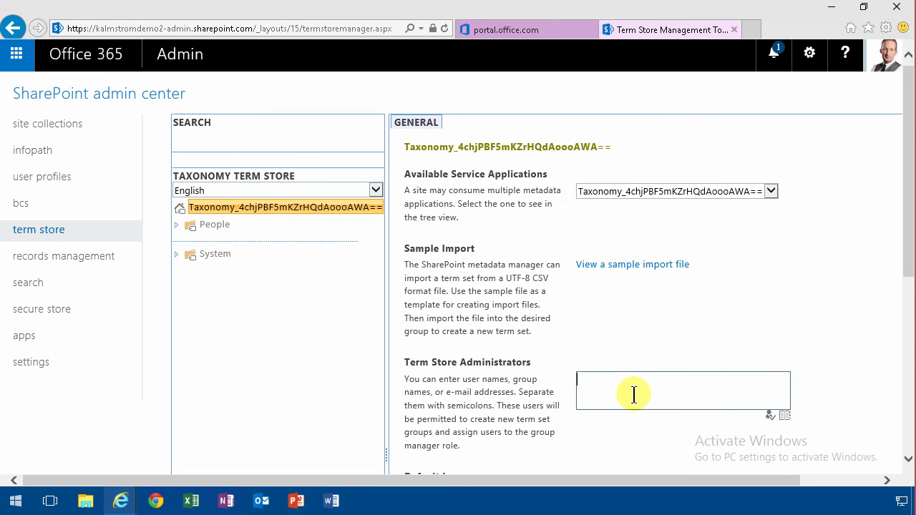
{"action": "type", "text": "peter"}
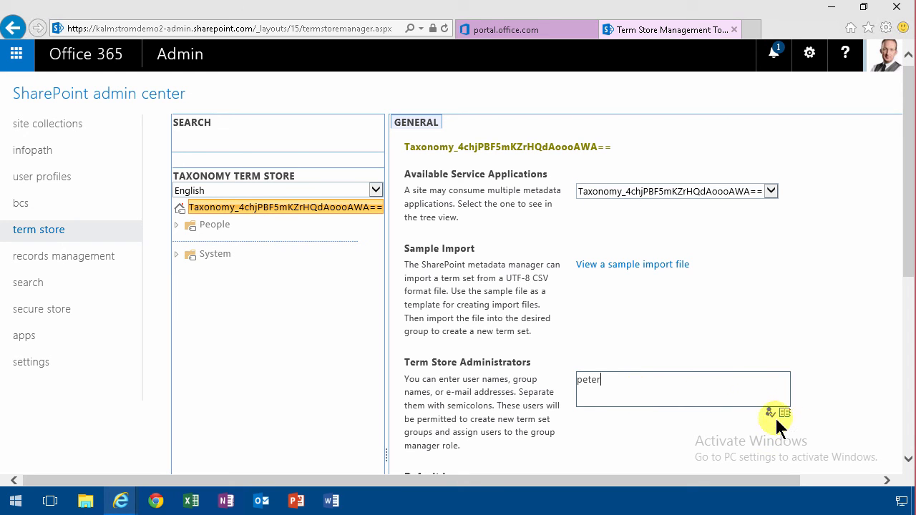
{"action": "left_click", "coordinate": [772, 412]}
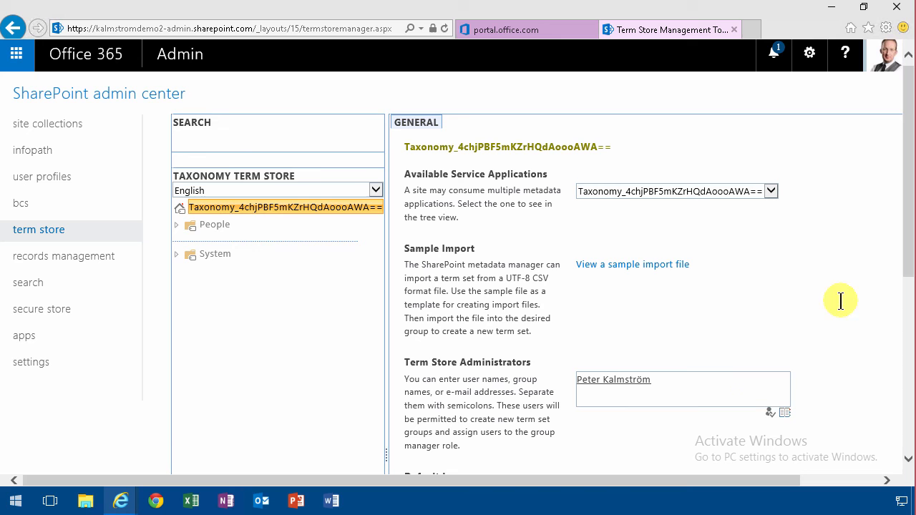
{"action": "scroll", "scroll_direction": "down", "scroll_amount": 3}
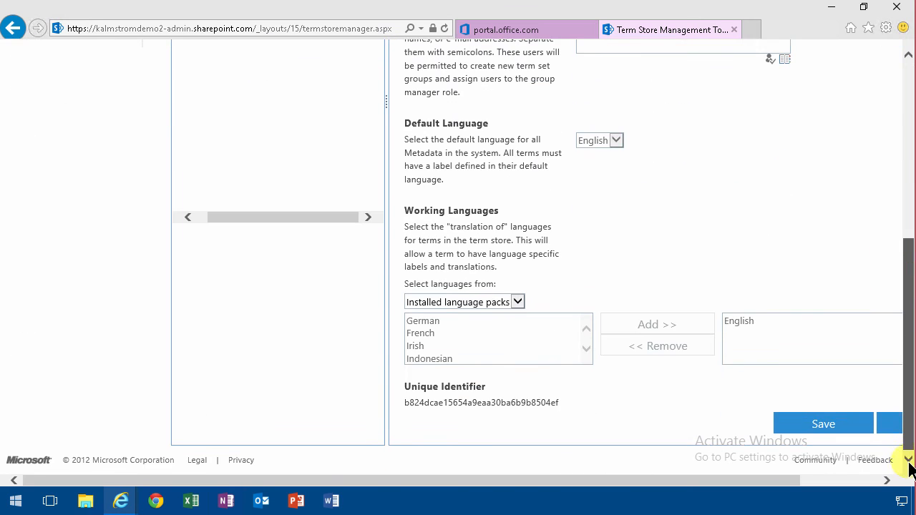
{"action": "left_click", "coordinate": [824, 423]}
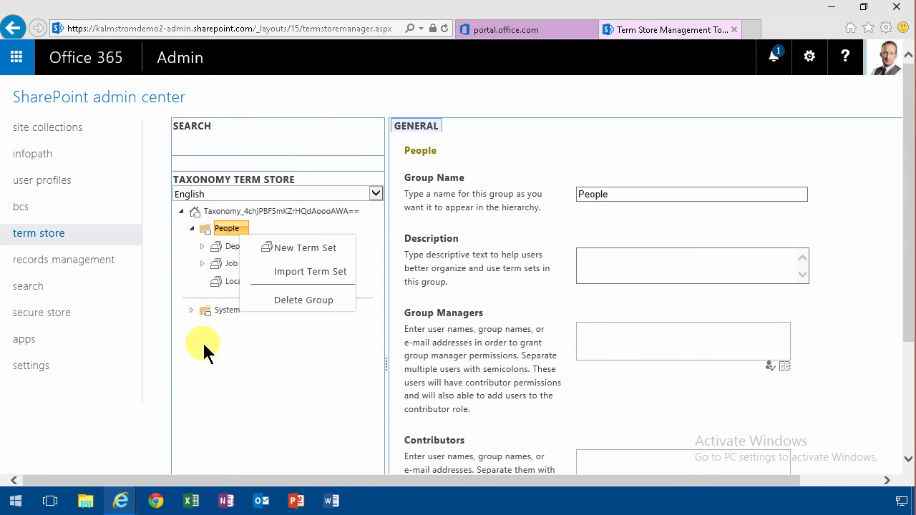
Step: Create a new term group named Contoso at the root of the term store
{"action": "left_click", "coordinate": [280, 210]}
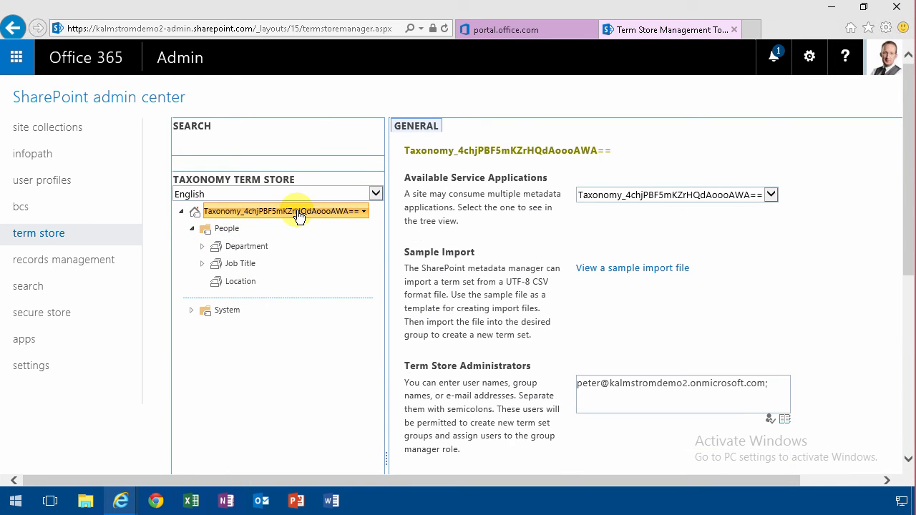
{"action": "left_click", "coordinate": [364, 211]}
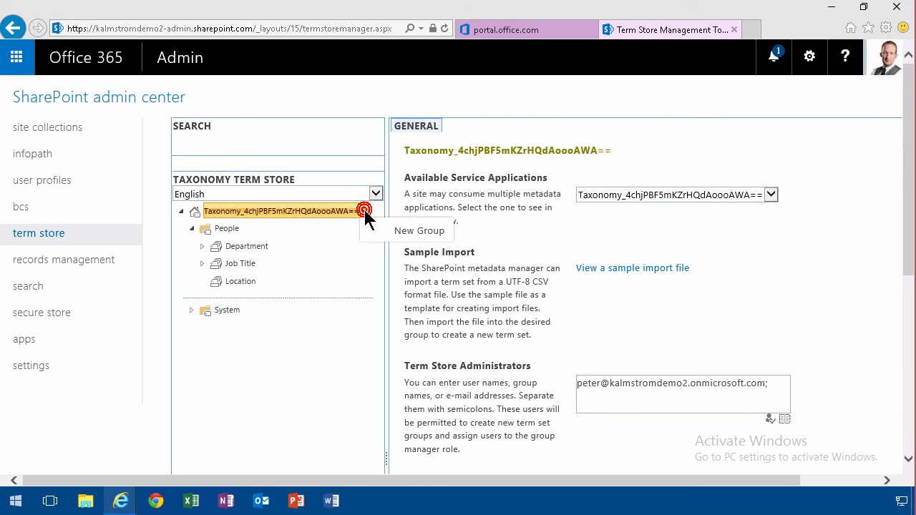
{"action": "left_click", "coordinate": [419, 231]}
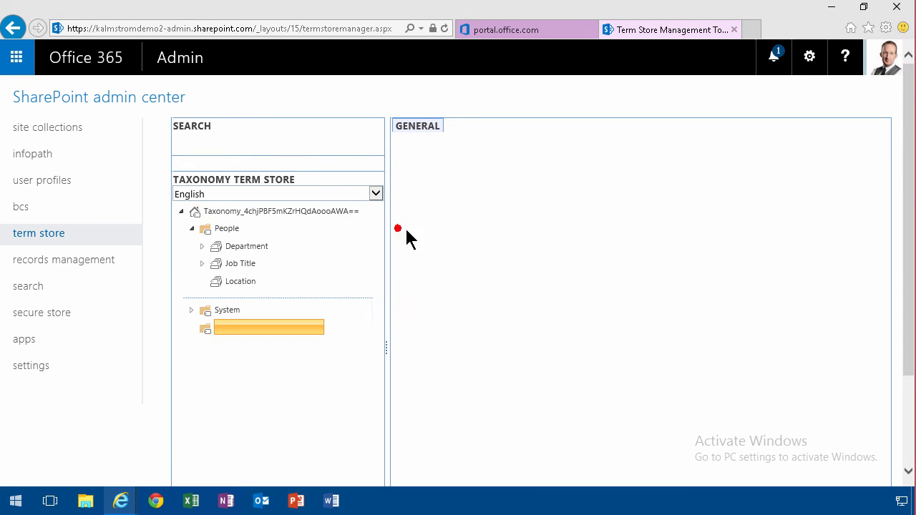
{"action": "type", "text": "Contoso"}
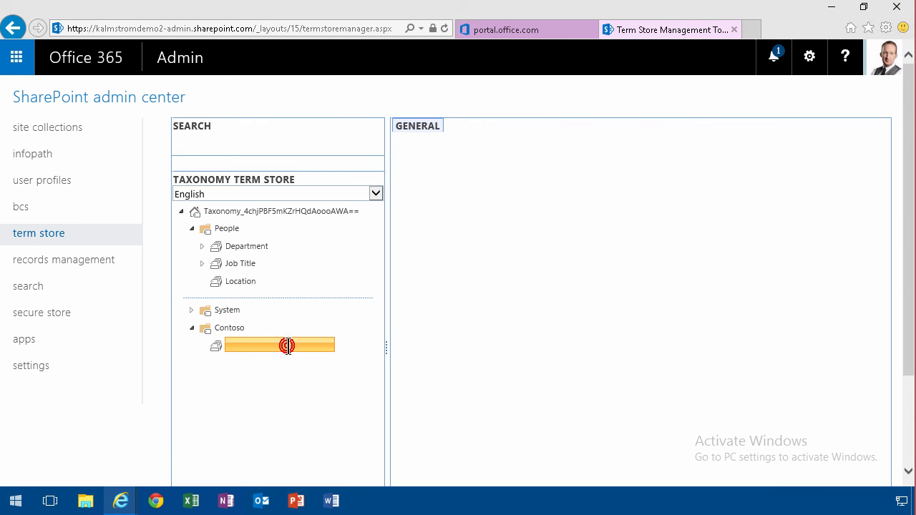
Step: Add the IT and Sales terms to the Department term set
{"action": "left_click", "coordinate": [280, 345]}
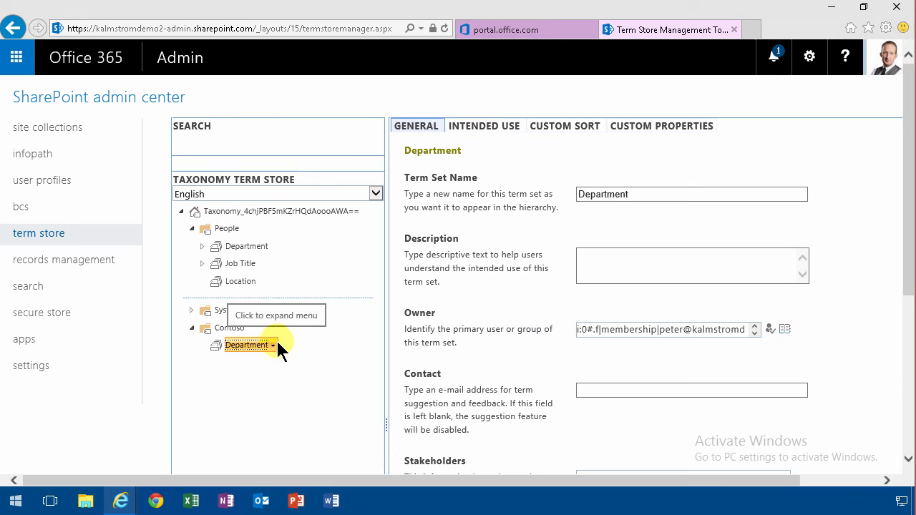
{"action": "left_click", "coordinate": [246, 345]}
{"action": "type", "text": "IT"}
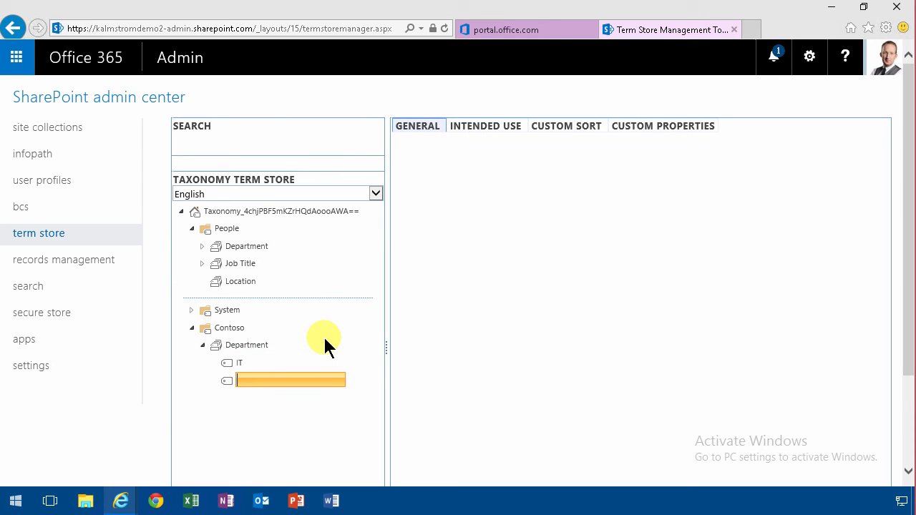
{"action": "type", "text": "Sales"}
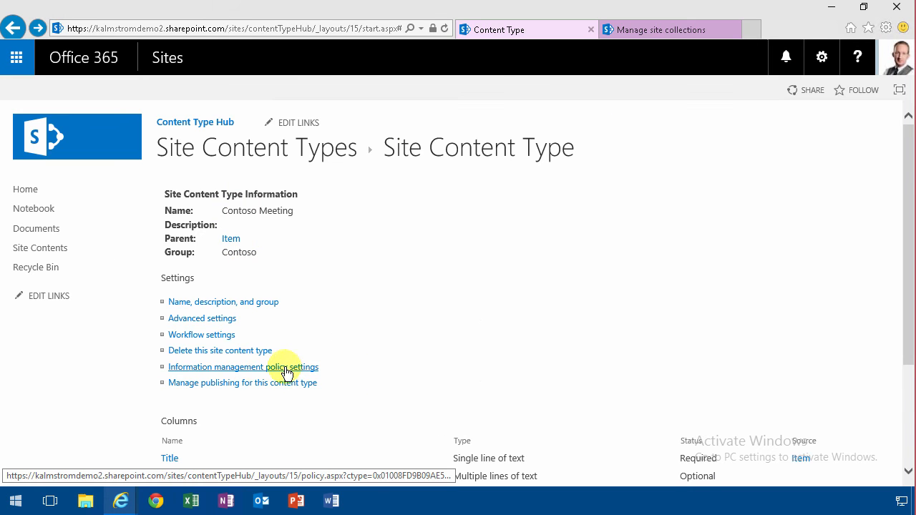
Step: Scroll the Contoso Meeting content type page down to its Columns section
{"action": "scroll", "scroll_direction": "down", "scroll_amount": 3}
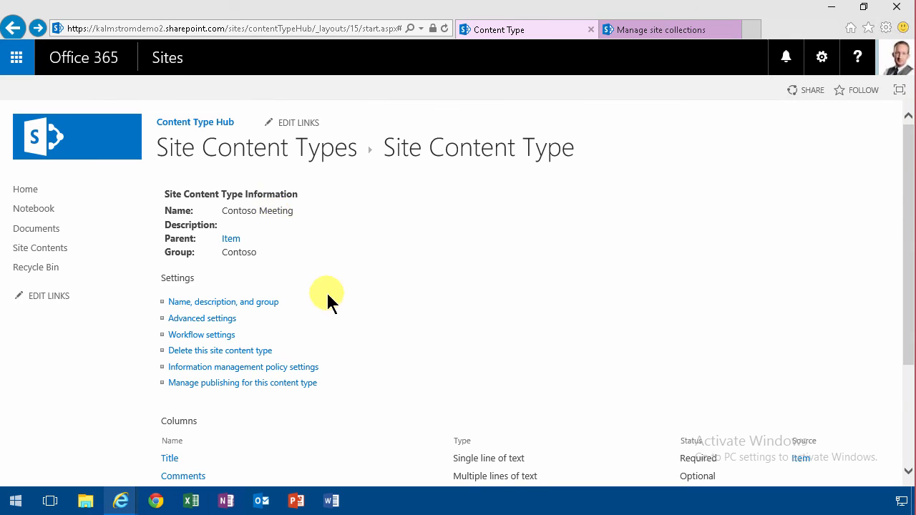
{"action": "scroll", "scroll_direction": "down", "scroll_amount": 3}
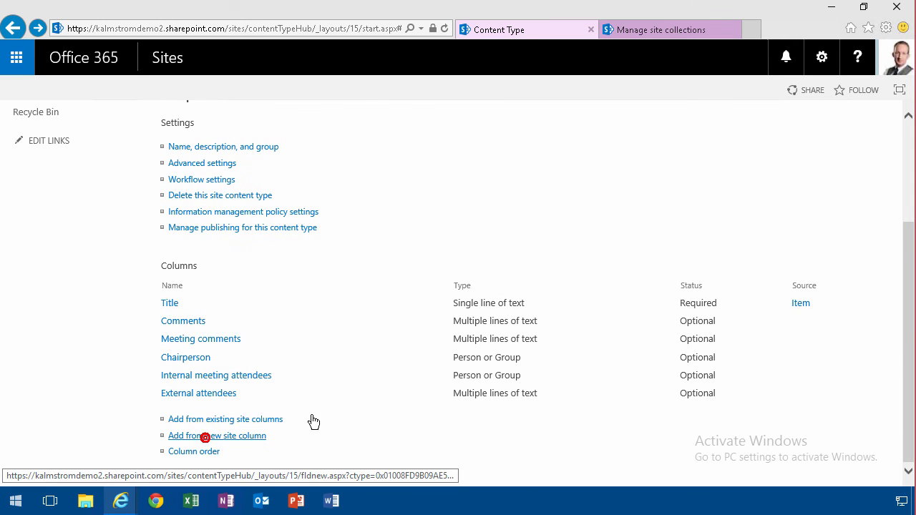
Step: Define a new Contoso Department column as managed metadata in the Contoso group
{"action": "left_click", "coordinate": [217, 435]}
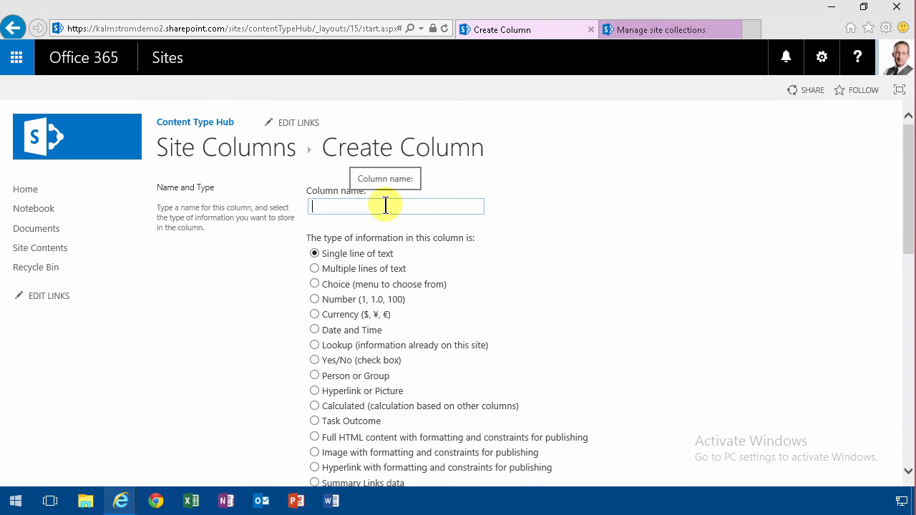
{"action": "type", "text": "Contoso Departme"}
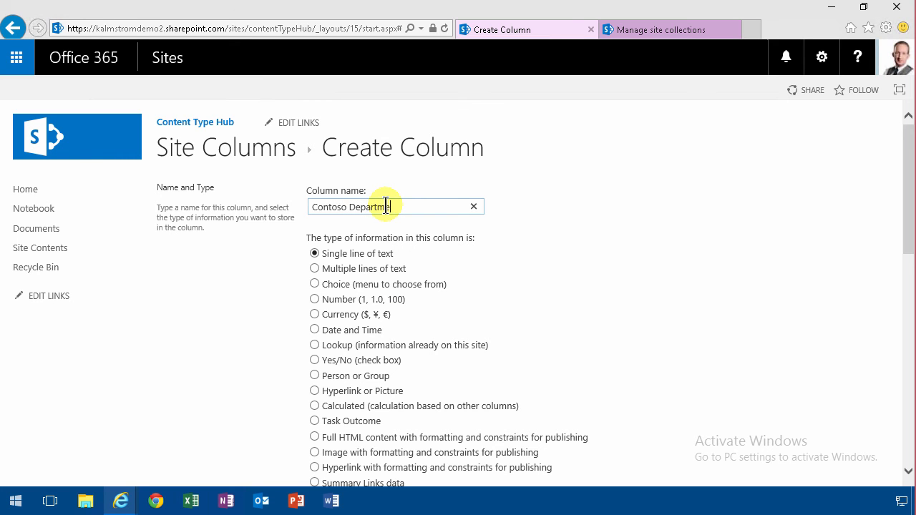
{"action": "scroll", "scroll_direction": "down", "scroll_amount": 3}
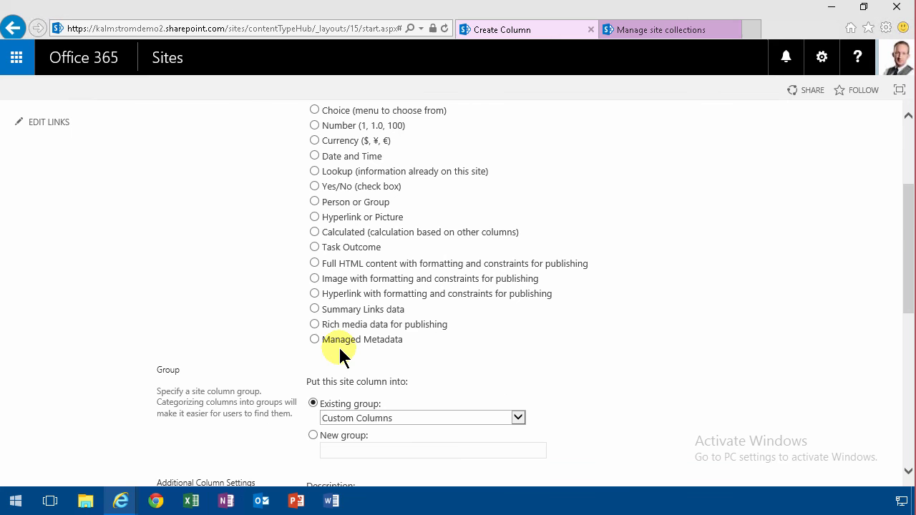
{"action": "left_click", "coordinate": [315, 337]}
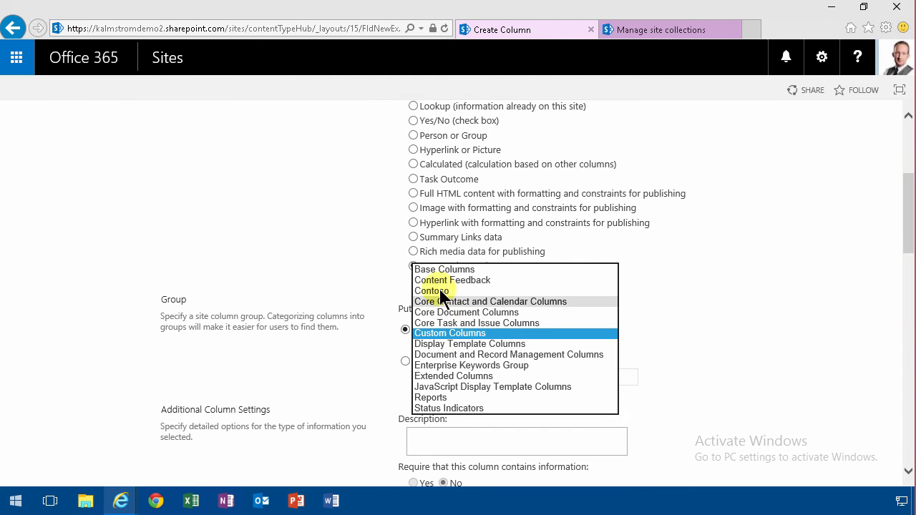
{"action": "left_click", "coordinate": [433, 291]}
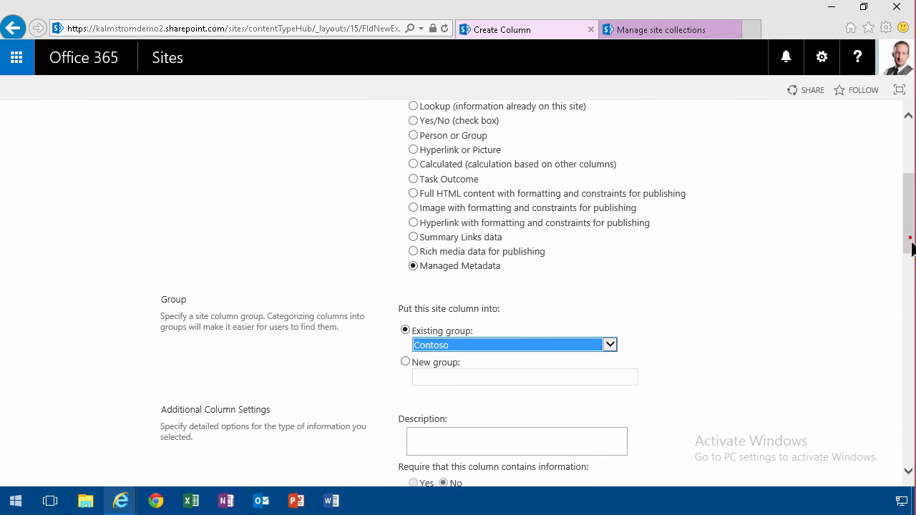
Step: Bind the column to the Department term set and confirm its creation
{"action": "scroll", "scroll_direction": "down", "scroll_amount": 3}
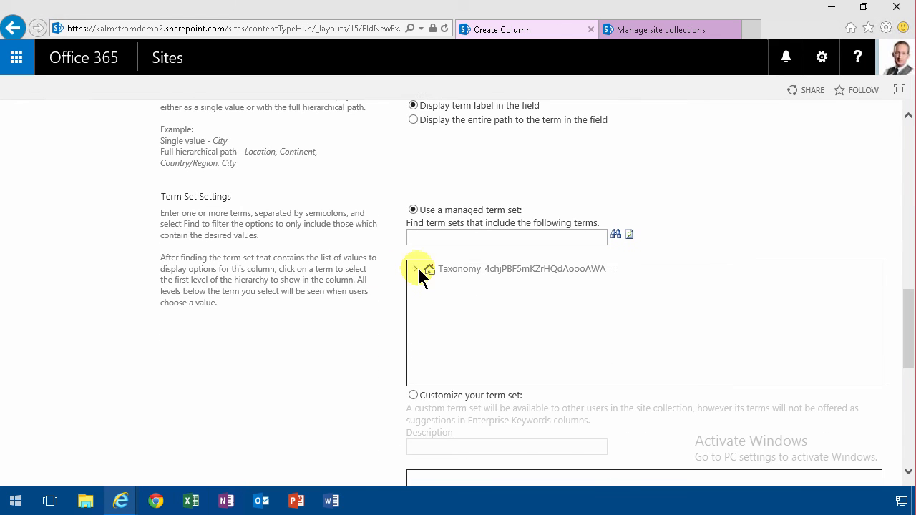
{"action": "left_click", "coordinate": [415, 269]}
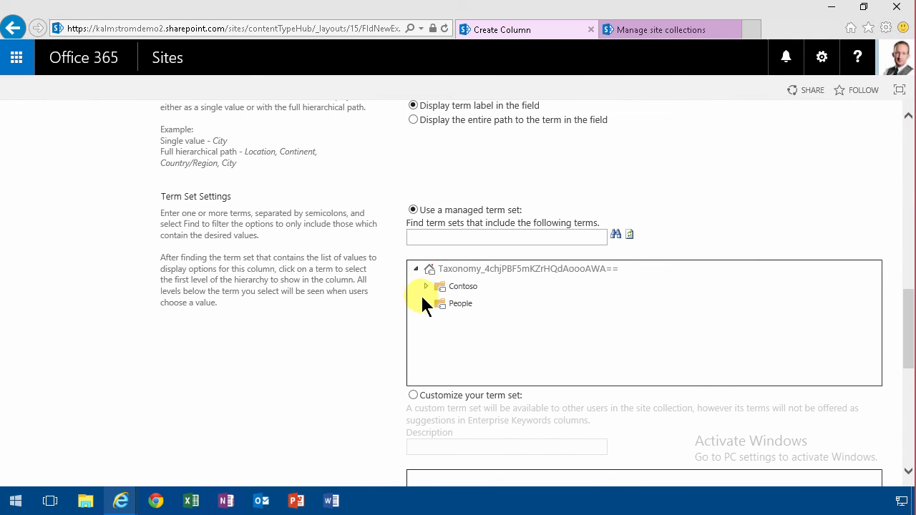
{"action": "left_click", "coordinate": [427, 286]}
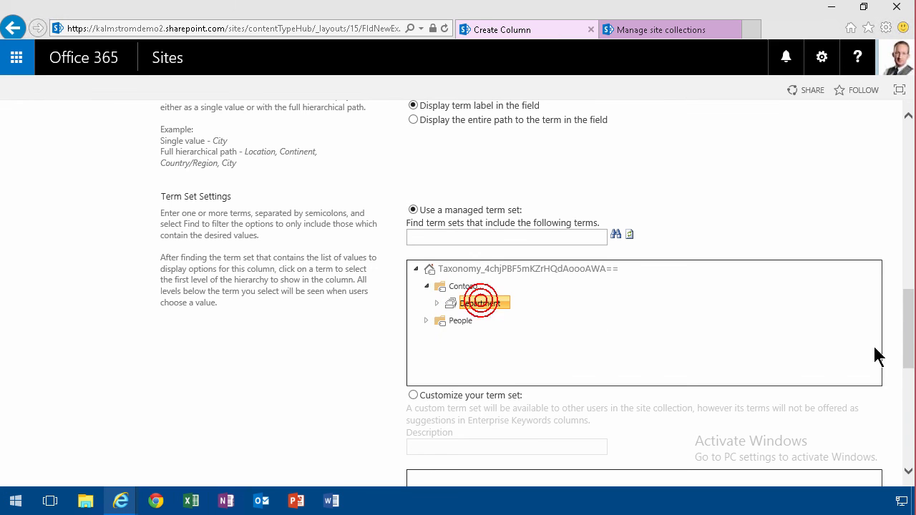
{"action": "scroll", "scroll_direction": "down", "scroll_amount": 3}
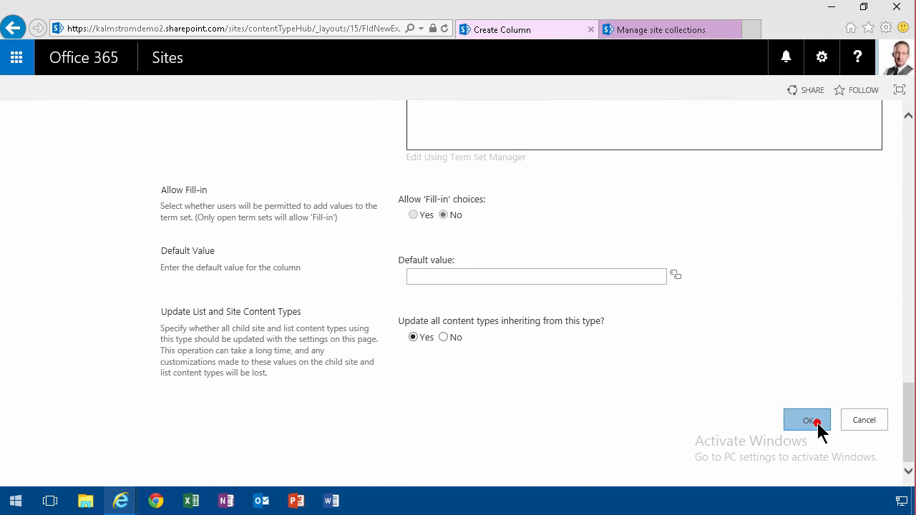
{"action": "left_click", "coordinate": [807, 421]}
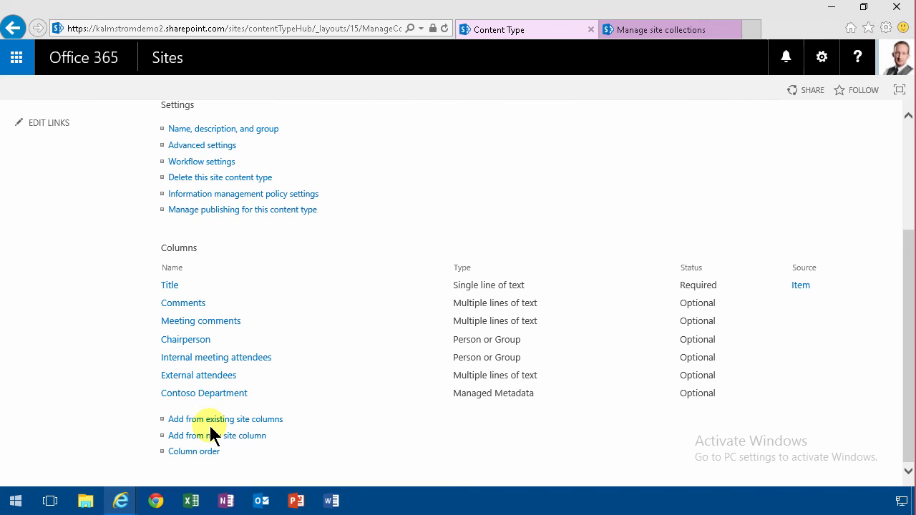
Step: Define a new Action Point column of type Hyperlink or Picture
{"action": "left_click", "coordinate": [226, 418]}
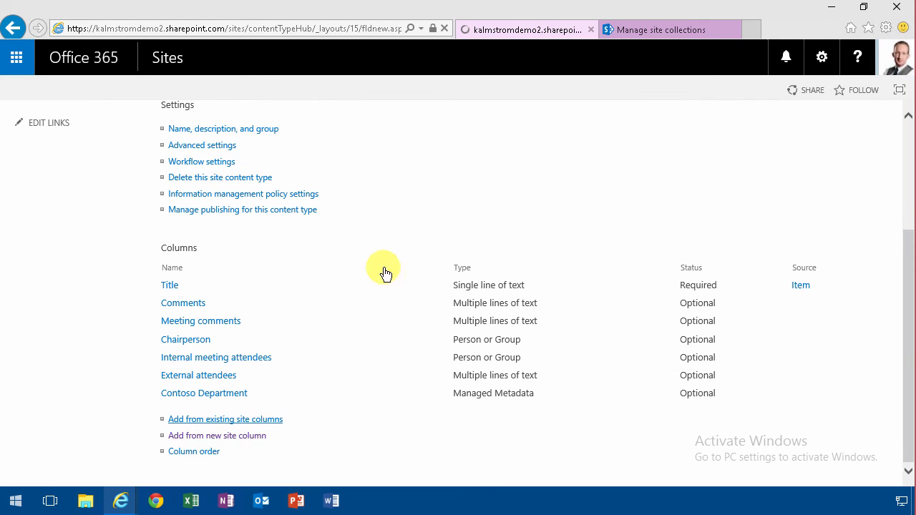
{"action": "left_click", "coordinate": [218, 436]}
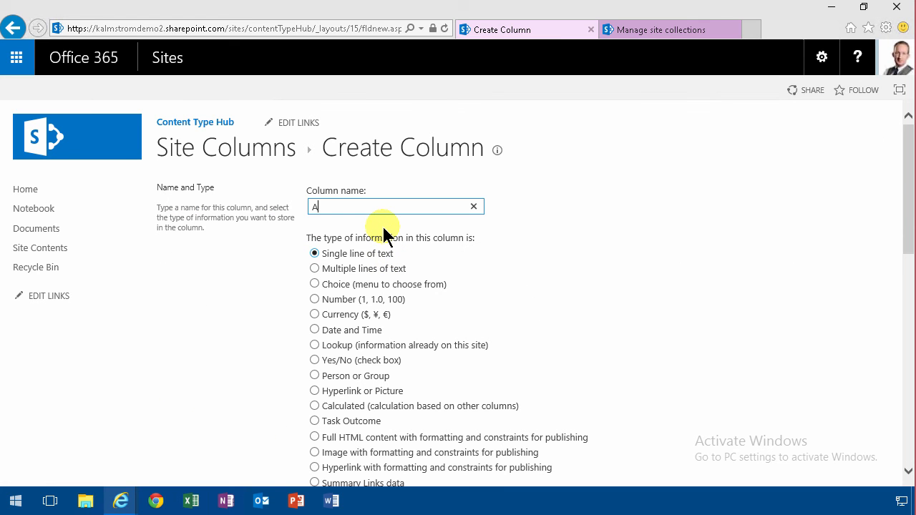
{"action": "type", "text": "ction Point"}
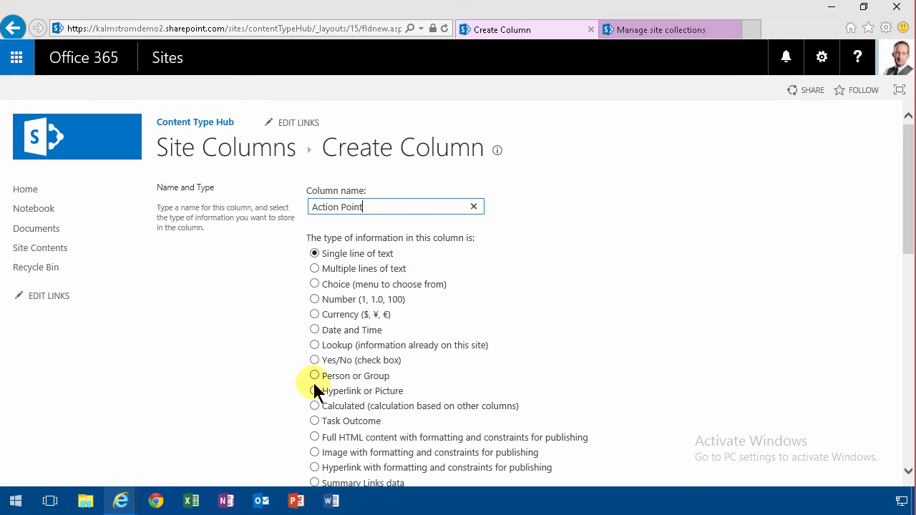
{"action": "left_click", "coordinate": [315, 389]}
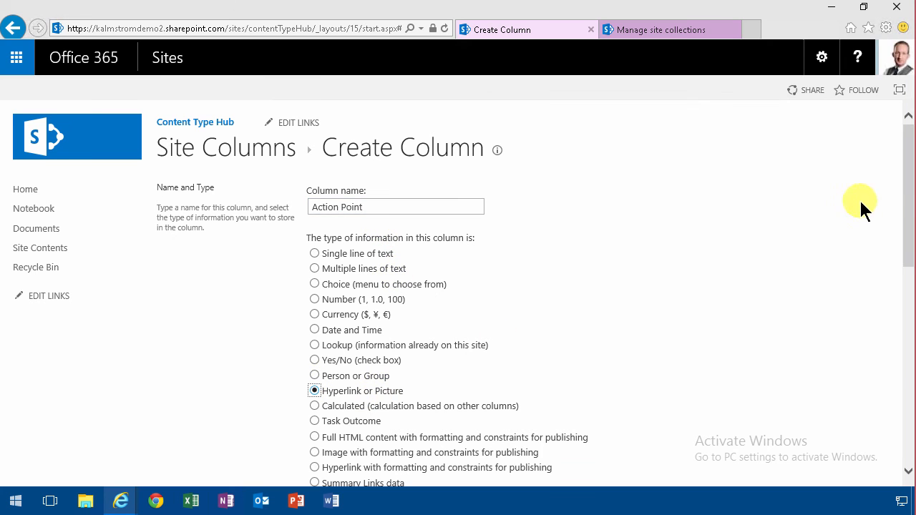
{"action": "scroll", "scroll_direction": "down", "scroll_amount": 3}
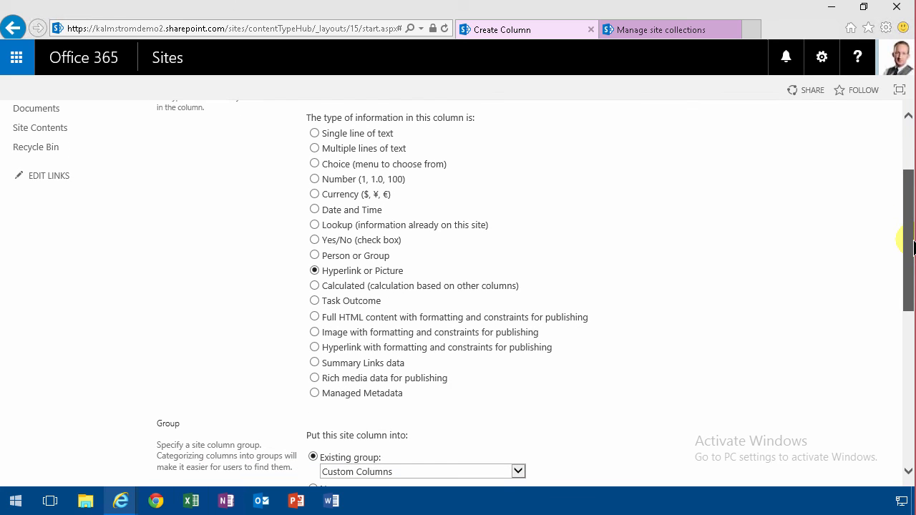
Step: Place the Action Point column in the existing Contoso group and confirm its creation
{"action": "scroll", "scroll_direction": "down", "scroll_amount": 3}
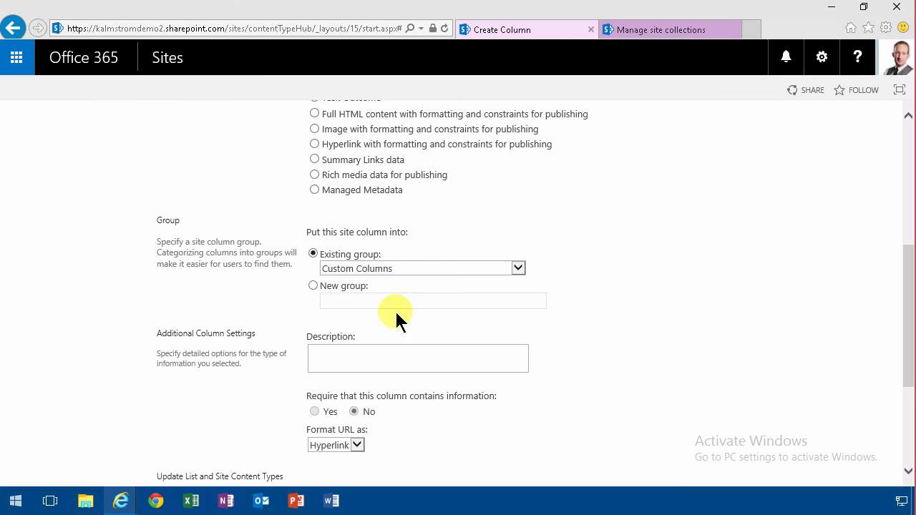
{"action": "left_click", "coordinate": [519, 268]}
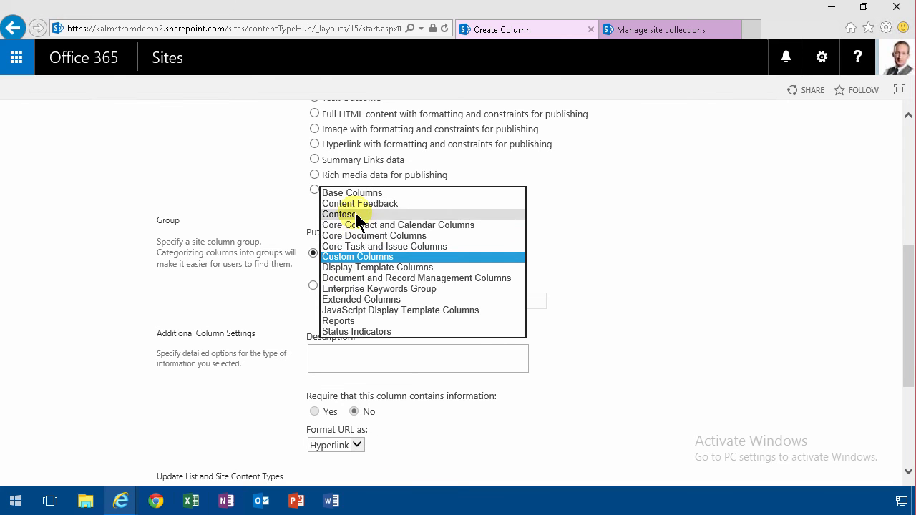
{"action": "left_click", "coordinate": [353, 215]}
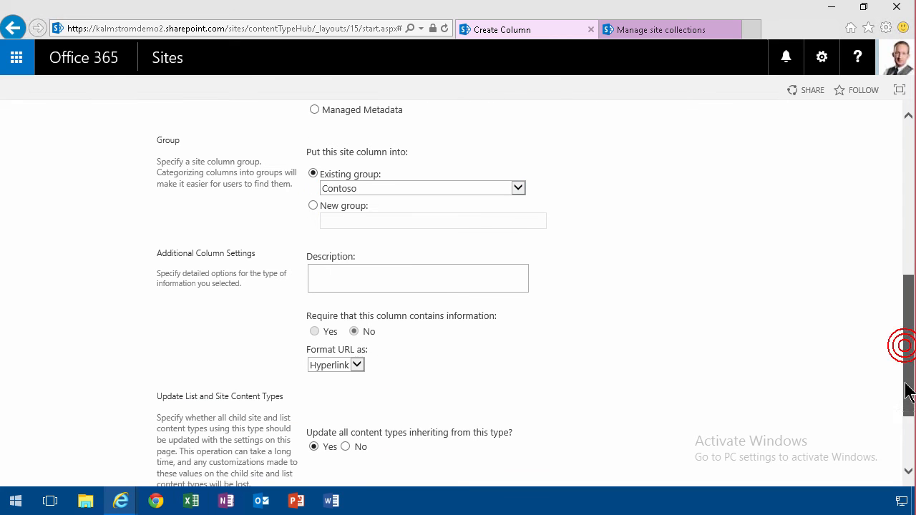
{"action": "scroll", "scroll_direction": "down", "scroll_amount": 3}
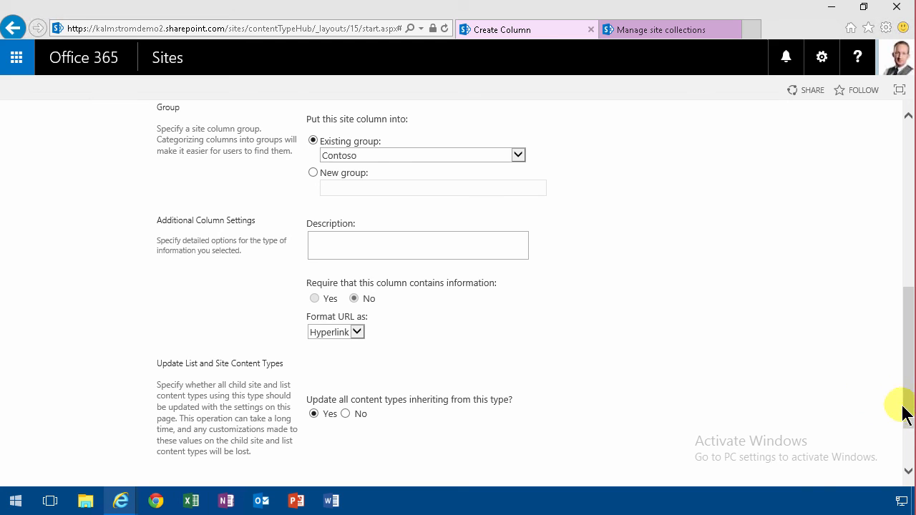
{"action": "left_click", "coordinate": [799, 407]}
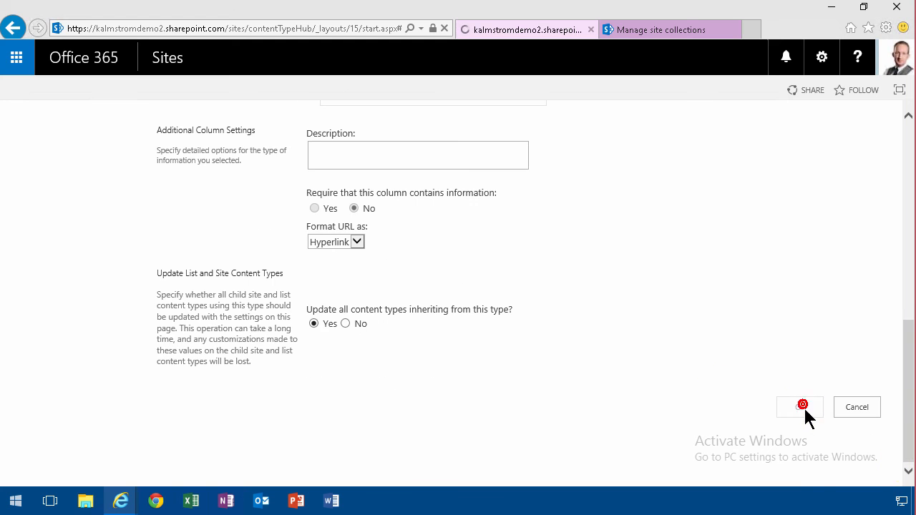
{"action": "left_click", "coordinate": [799, 406]}
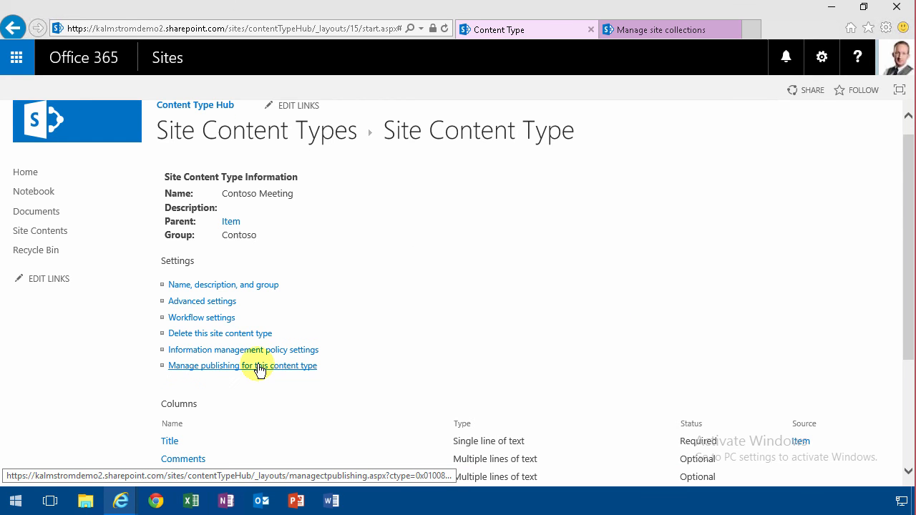
Step: Publish the Contoso Meeting content type via Manage publishing with Publish selected
{"action": "left_click", "coordinate": [244, 366]}
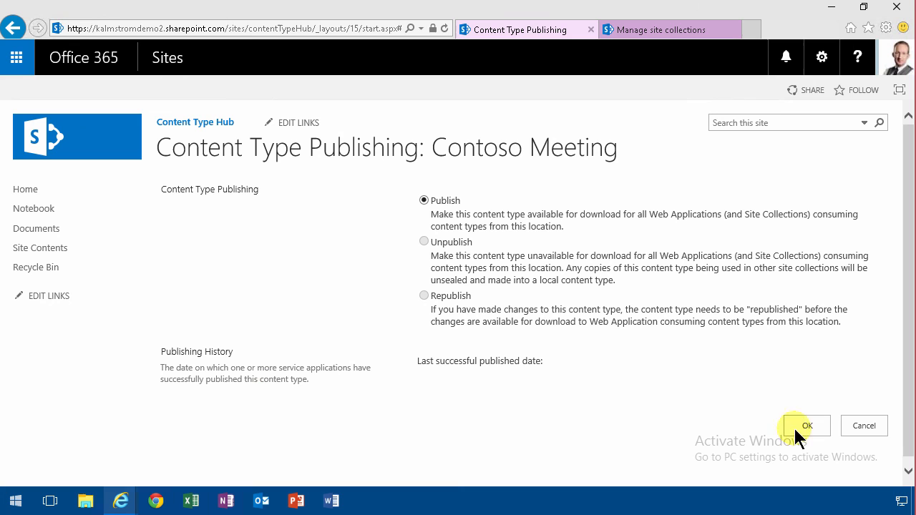
{"action": "left_click", "coordinate": [808, 426]}
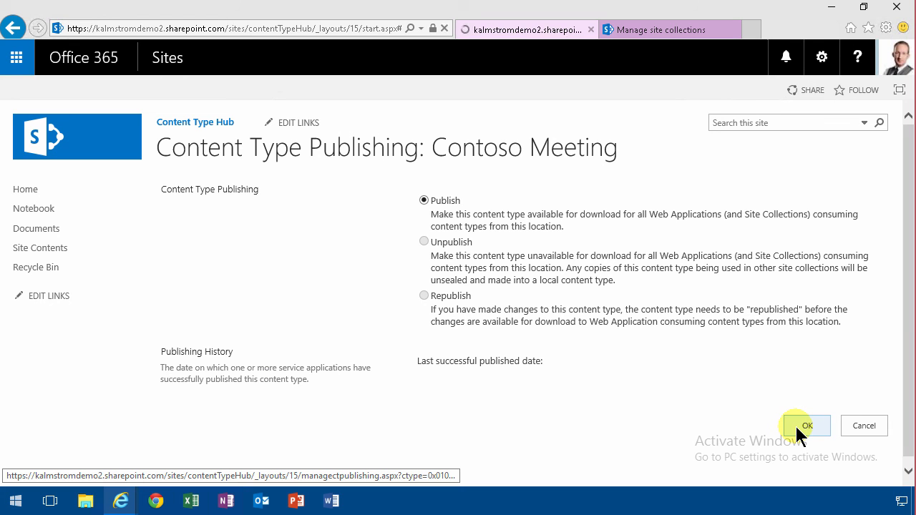
{"action": "left_click", "coordinate": [808, 426]}
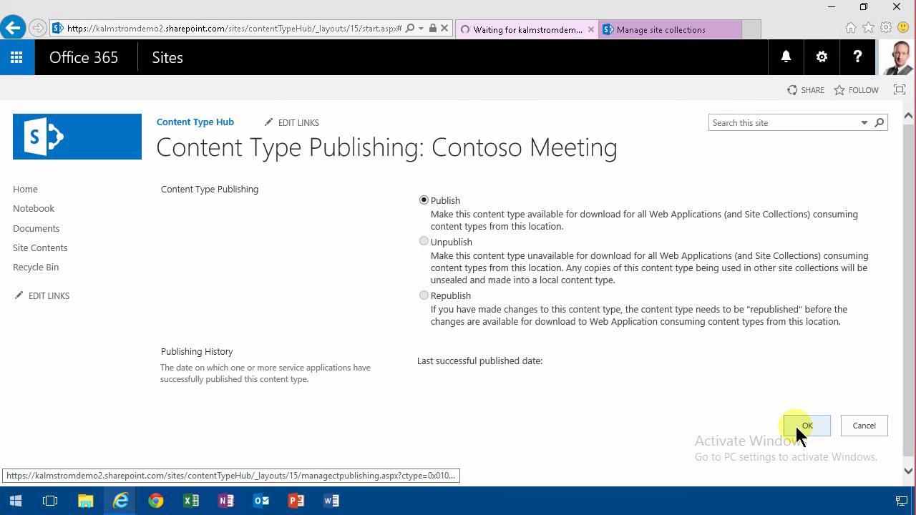
{"action": "left_click", "coordinate": [808, 427]}
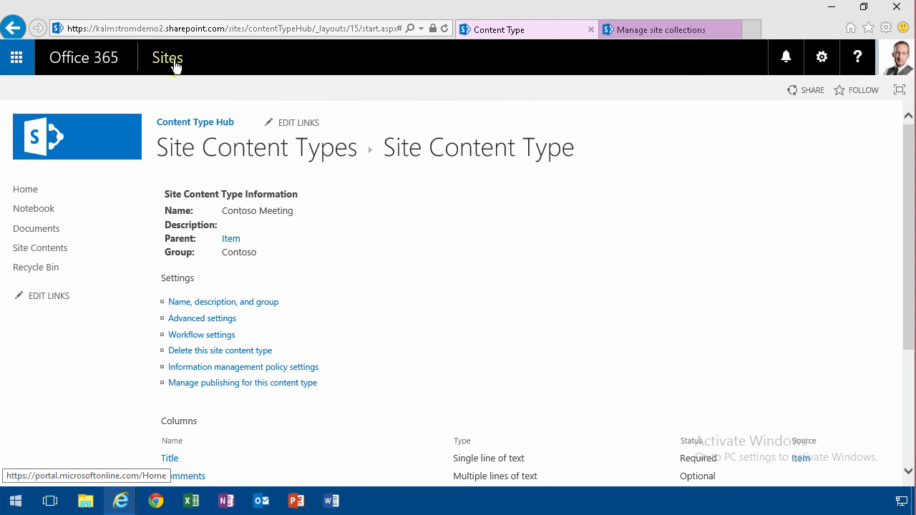
Step: Go to the IT site from the followed sites and open its Site settings
{"action": "left_click", "coordinate": [166, 57]}
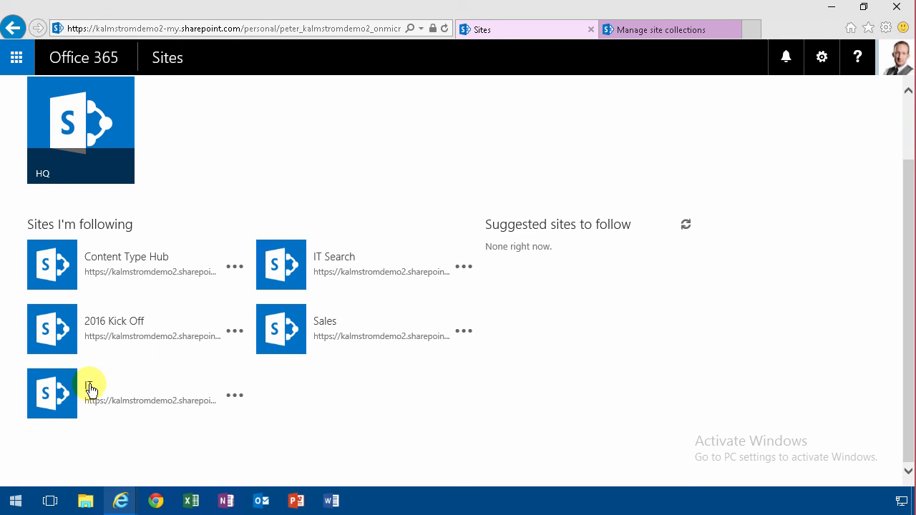
{"action": "left_click", "coordinate": [51, 392]}
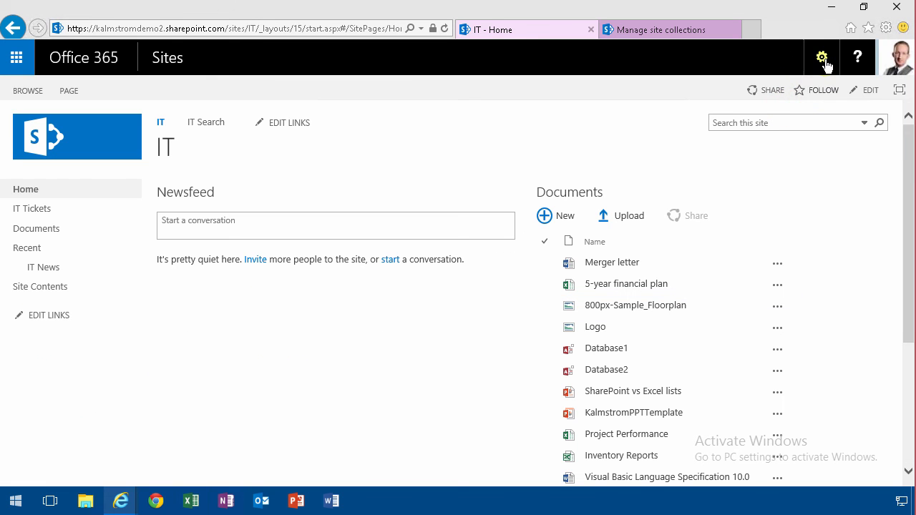
{"action": "left_click", "coordinate": [822, 57]}
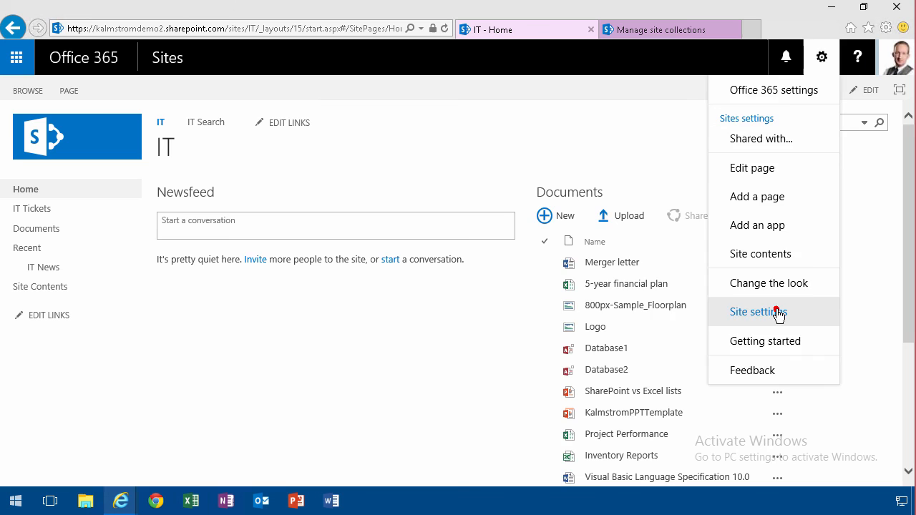
{"action": "left_click", "coordinate": [759, 312]}
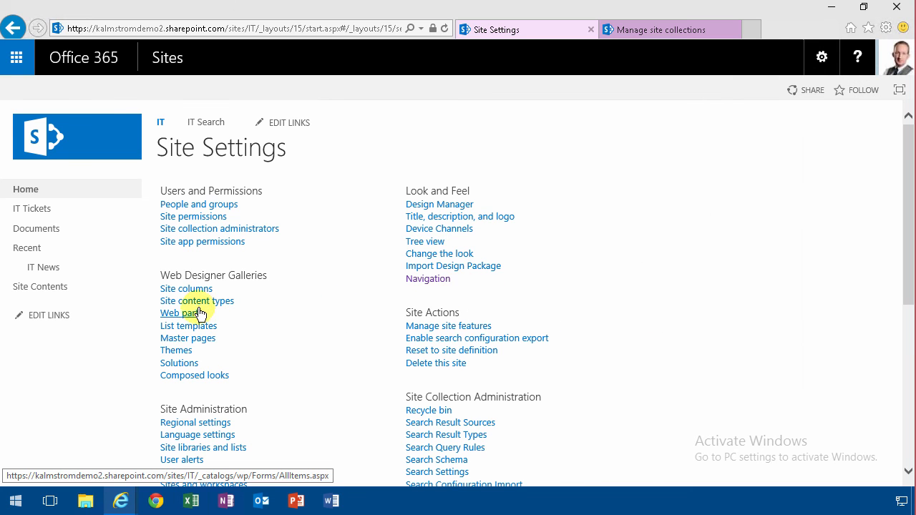
Step: Show the IT site's content types filtered to the Contoso group
{"action": "left_click", "coordinate": [198, 301]}
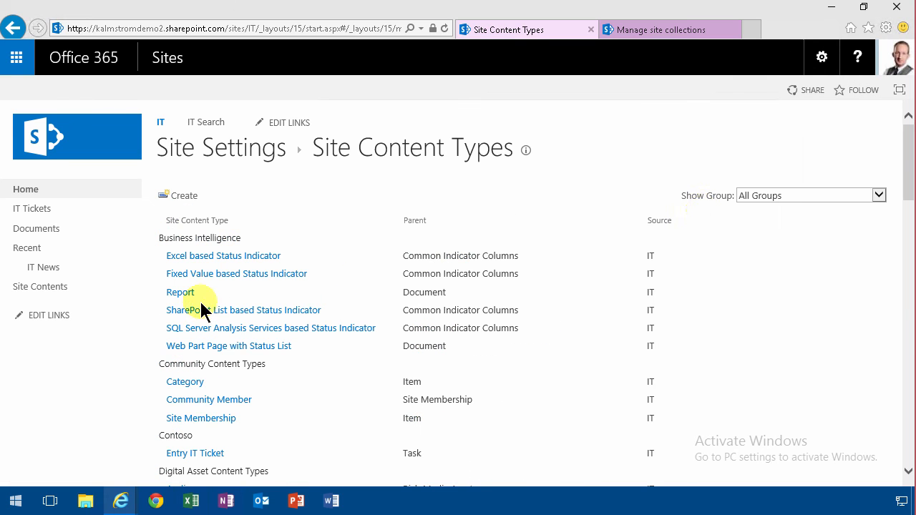
{"action": "left_click", "coordinate": [879, 195]}
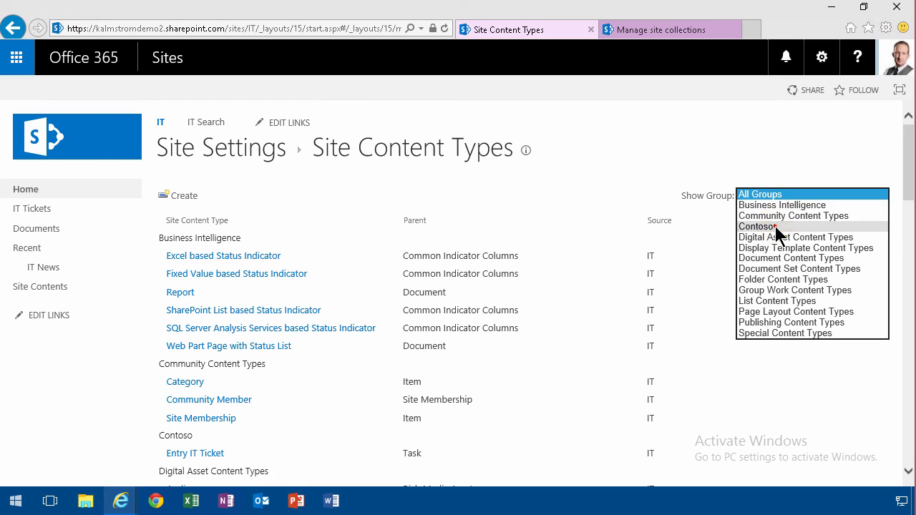
{"action": "left_click", "coordinate": [757, 226]}
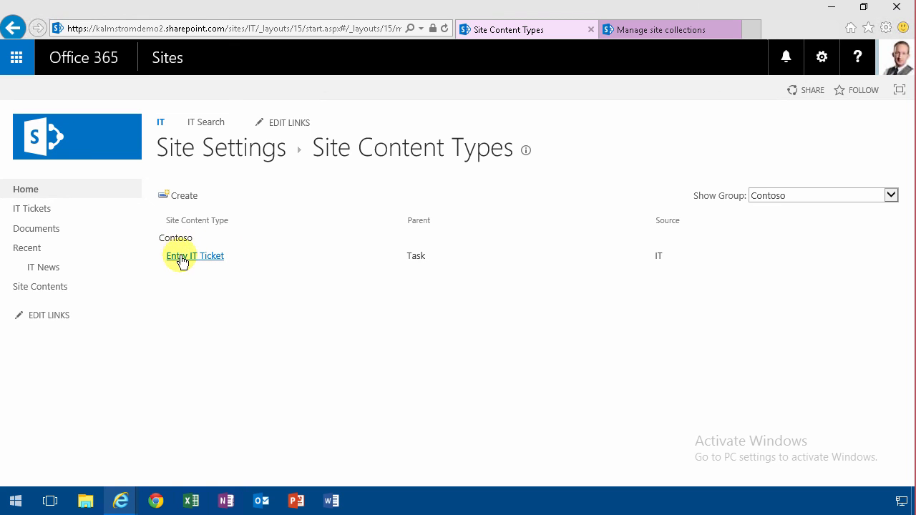
{"action": "mouse_move", "coordinate": [195, 260]}
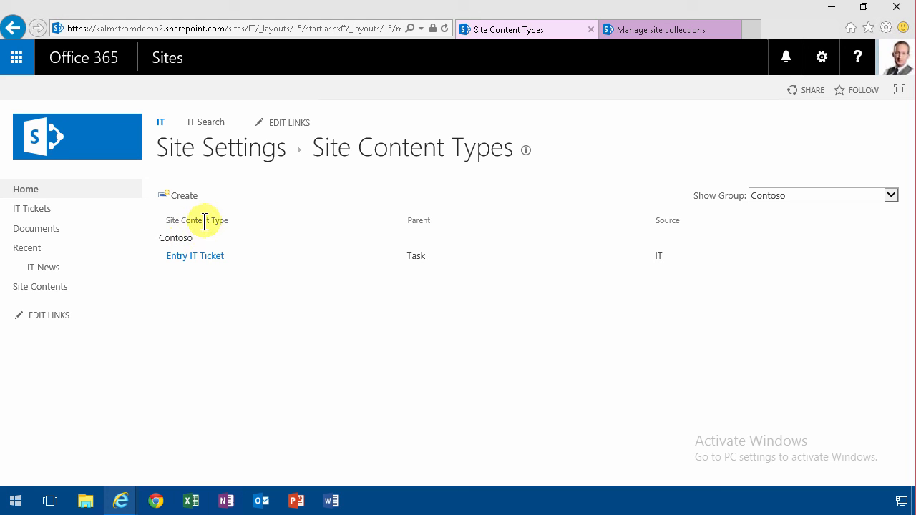
{"action": "mouse_move", "coordinate": [238, 220]}
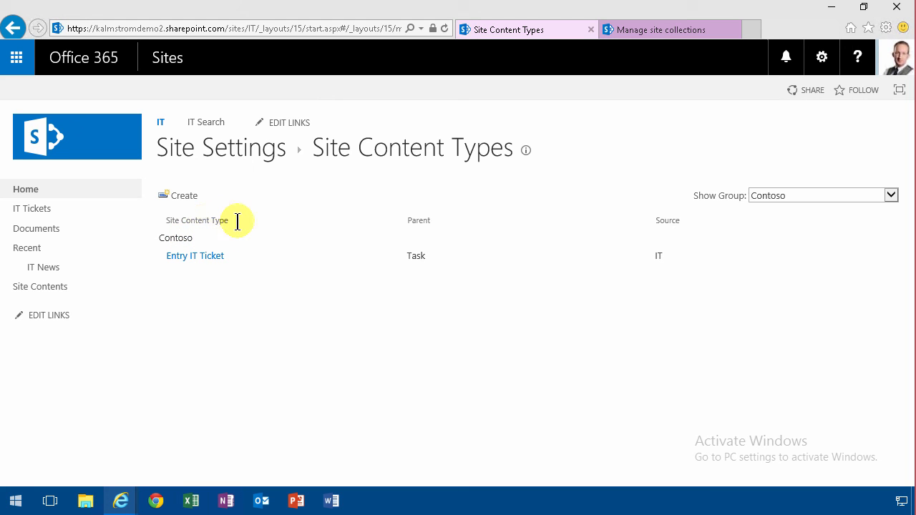